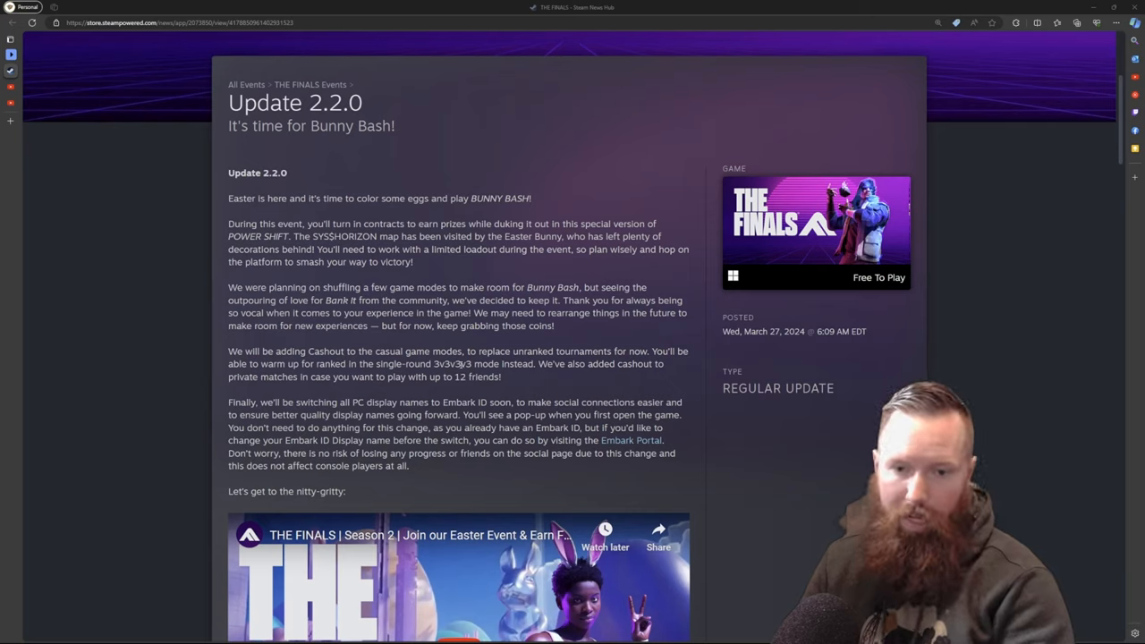
pyautogui.moveTo(445, 416)
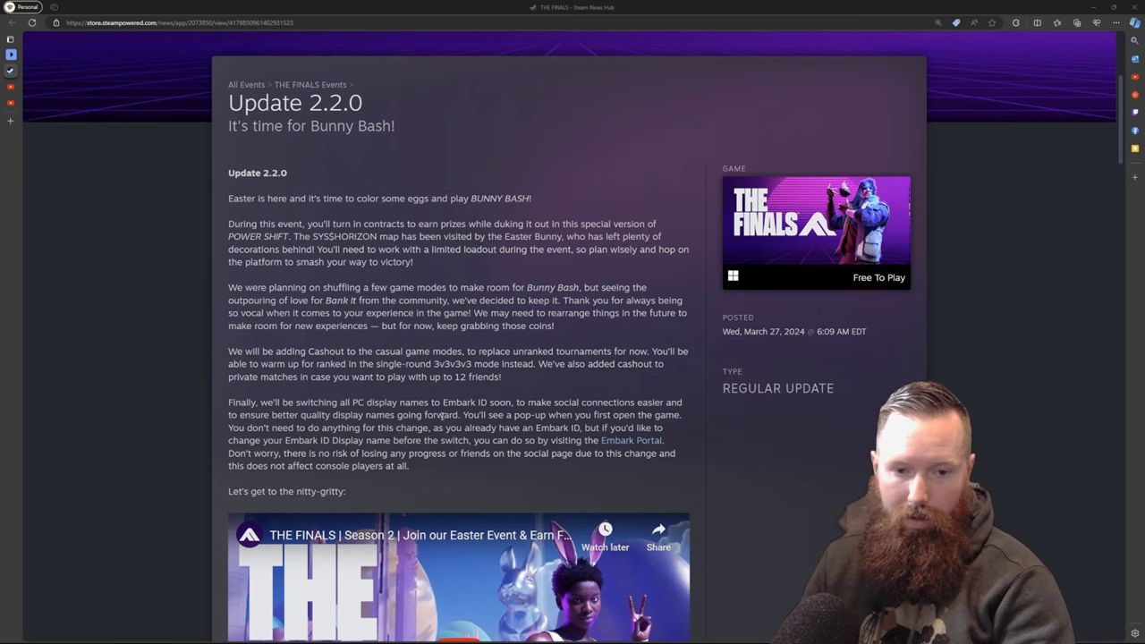
# Scroll the Update 2.2.0 post from the intro down to the KS23 weapon balancing notes.
pyautogui.scroll(-3)
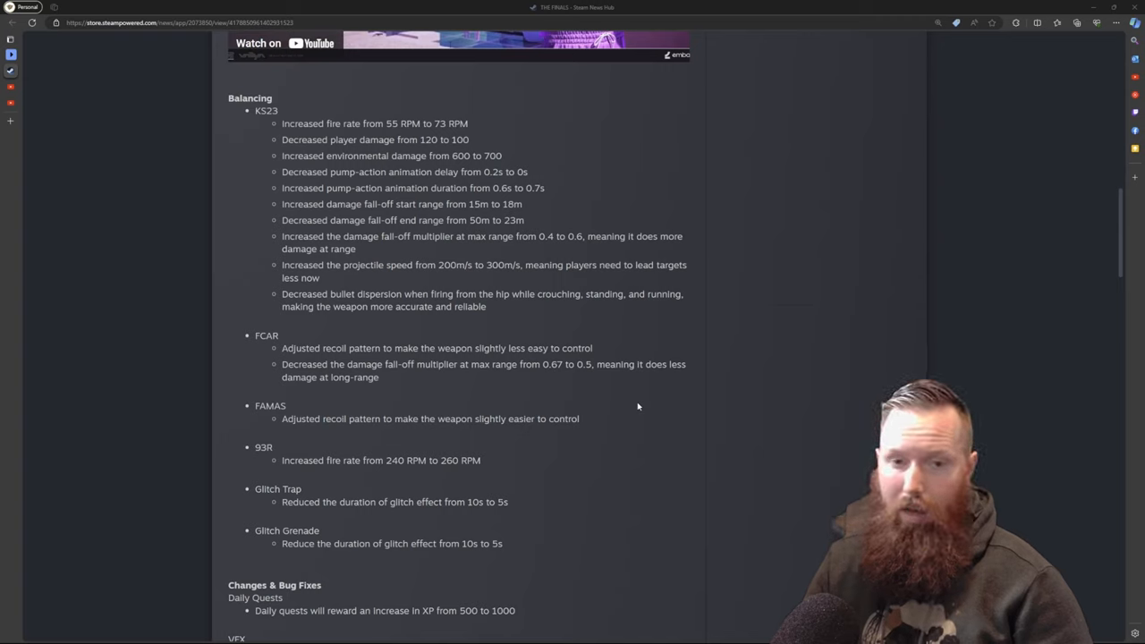
pyautogui.moveTo(423, 142)
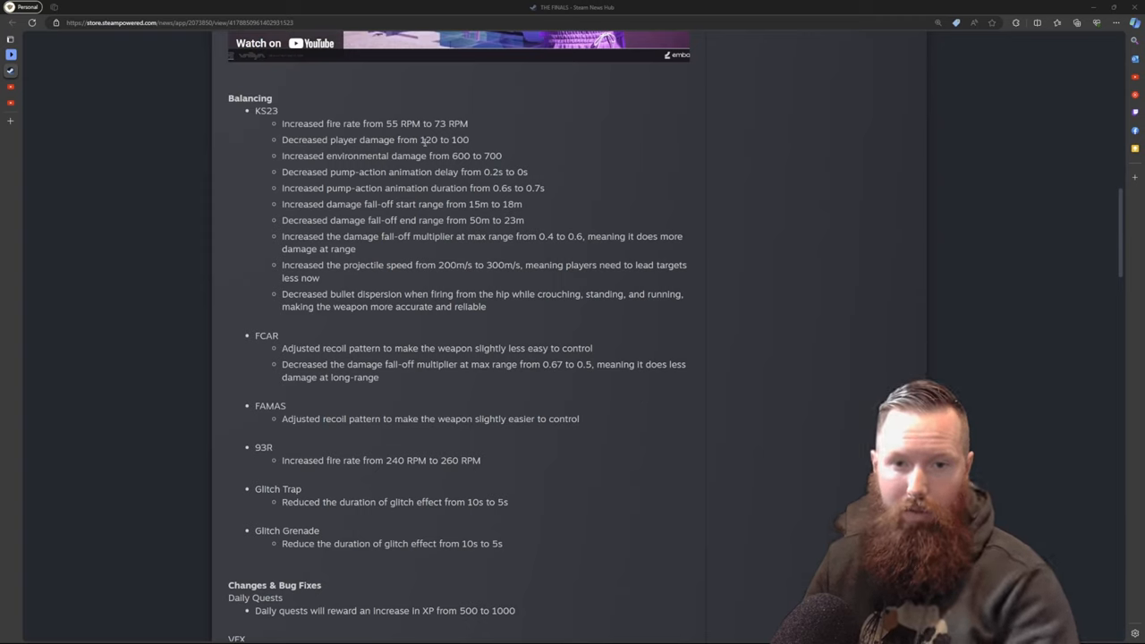
pyautogui.doubleClick(429, 139)
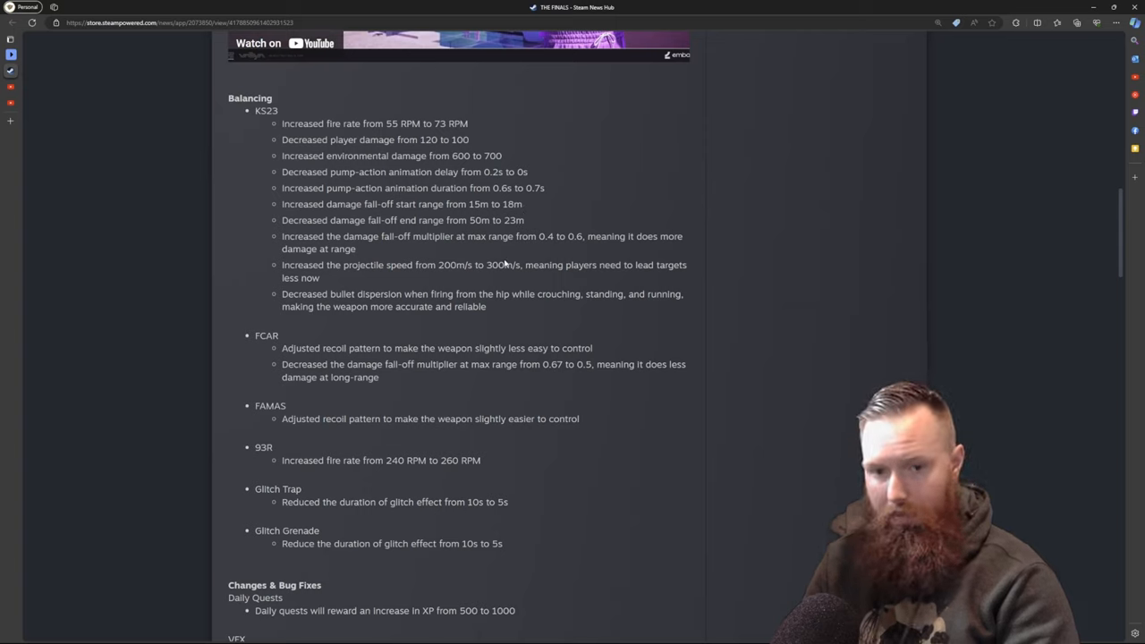
pyautogui.moveTo(507, 316)
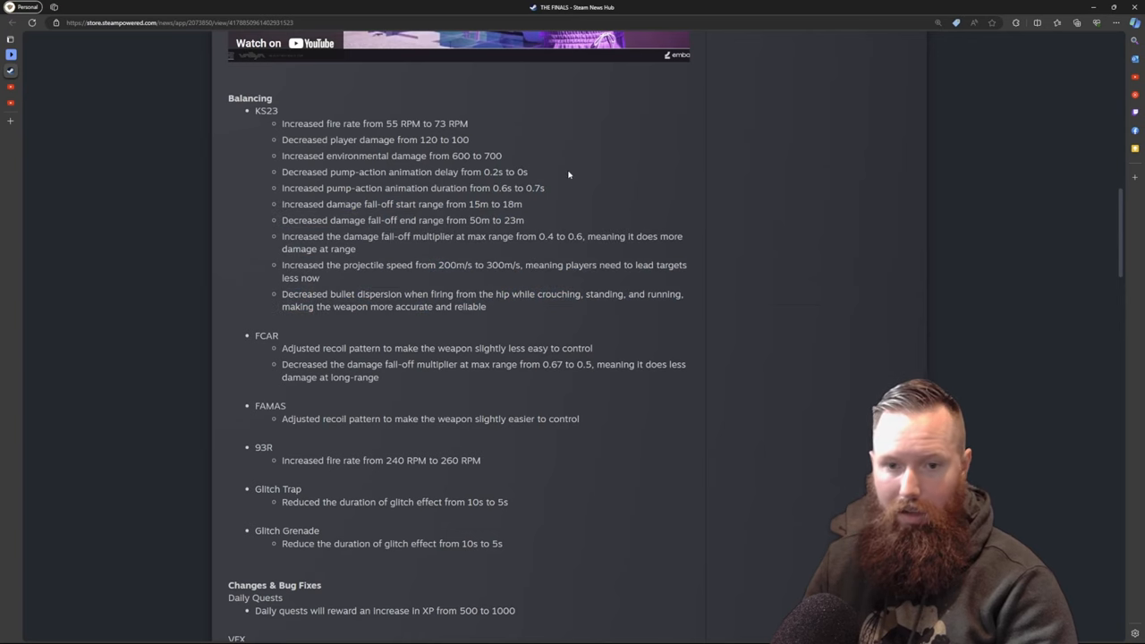
# Scroll past the KS23 and FCAR/FAMAS changes and highlight the 93R fire-rate increase.
pyautogui.scroll(-3)
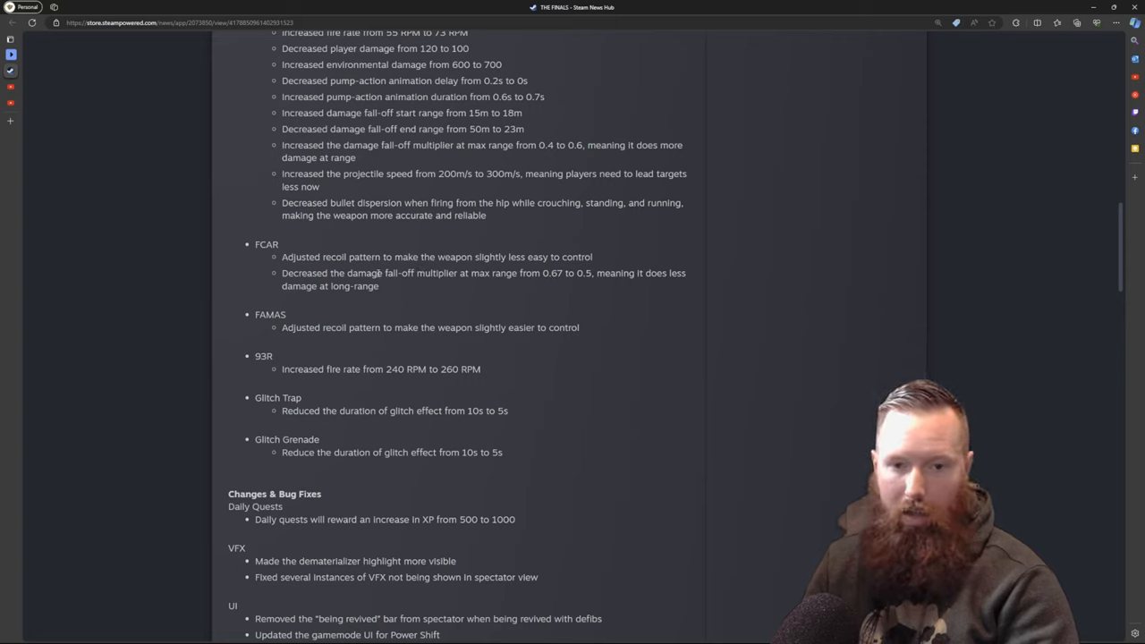
pyautogui.moveTo(510, 283)
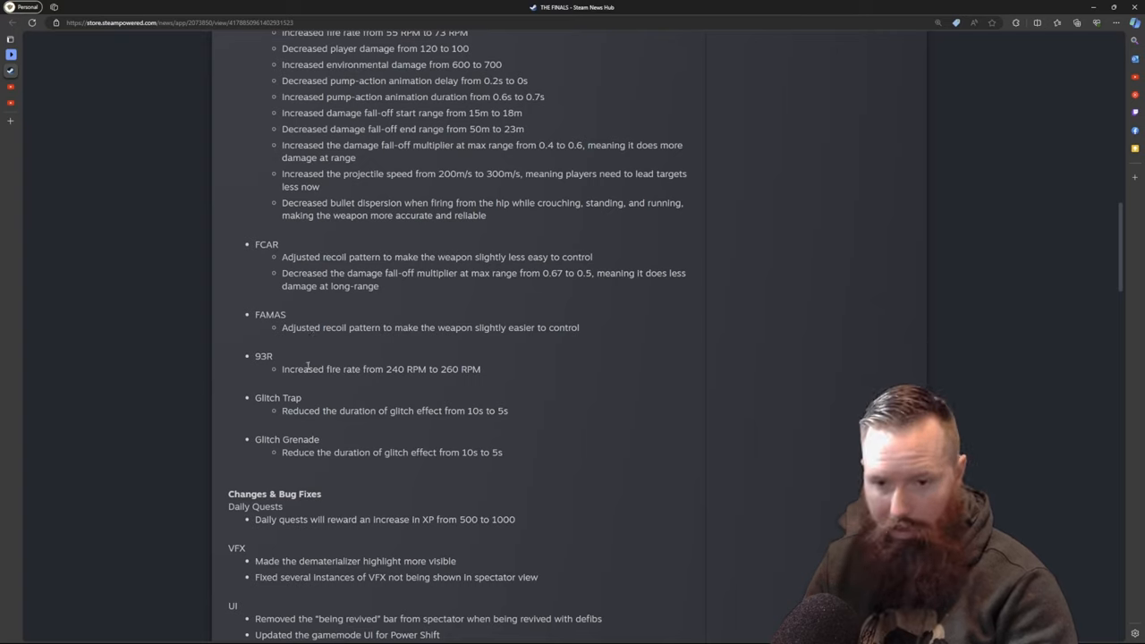
pyautogui.moveTo(355, 369); pyautogui.dragTo(481, 369)
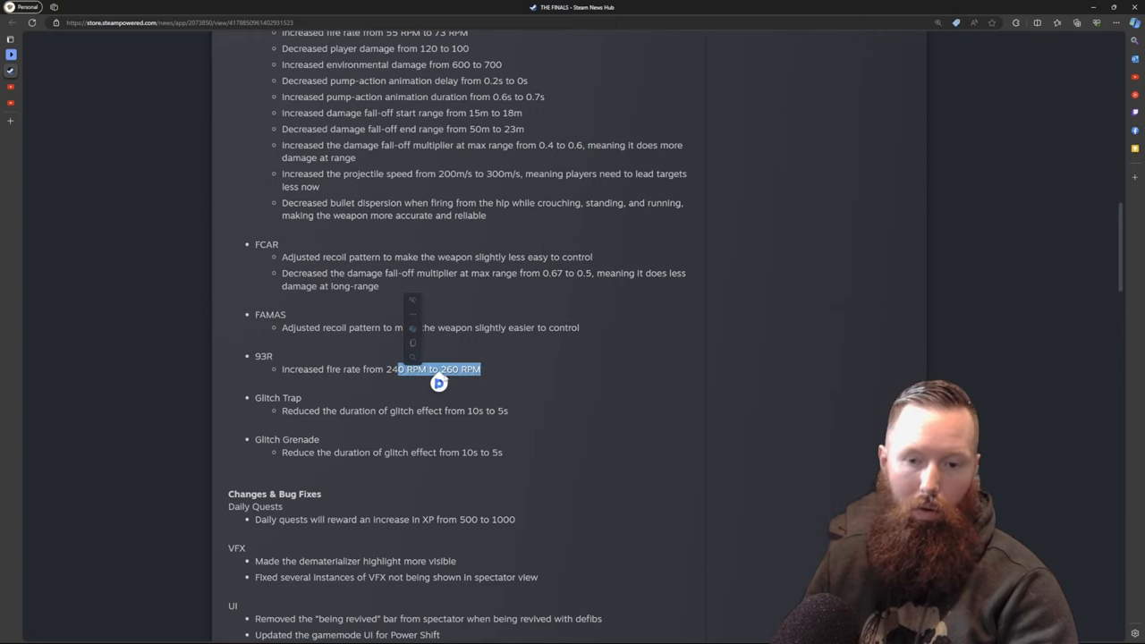
# Scroll past the Glitch Trap and Glitch Grenade changes to the Changes & Bug Fixes, UI and Maps notes.
pyautogui.scroll(-3)
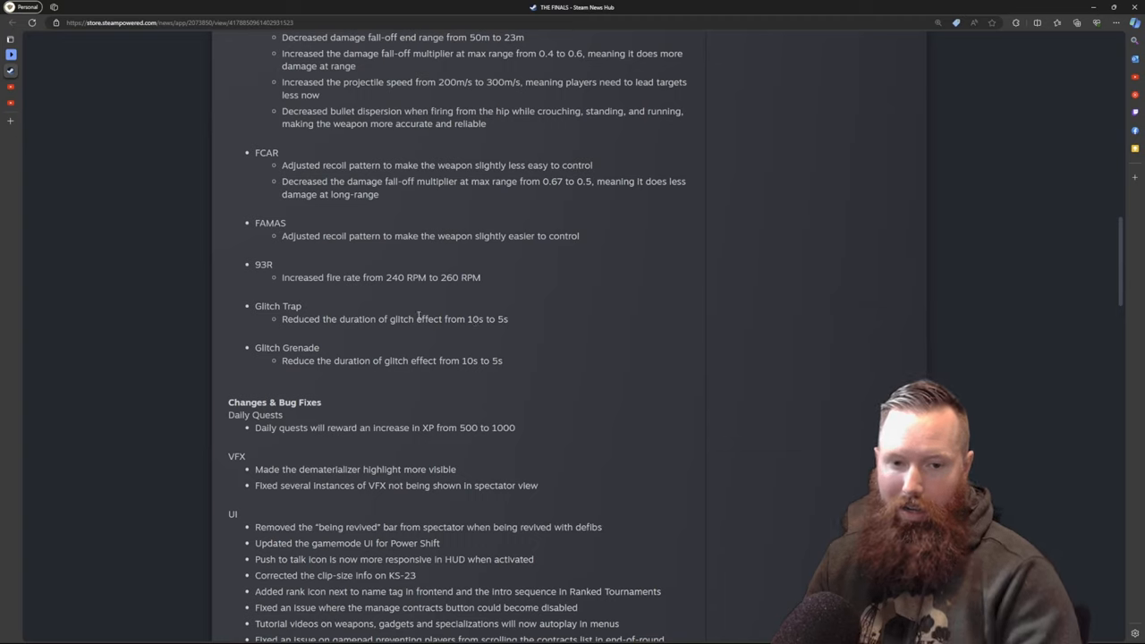
pyautogui.moveTo(515, 360)
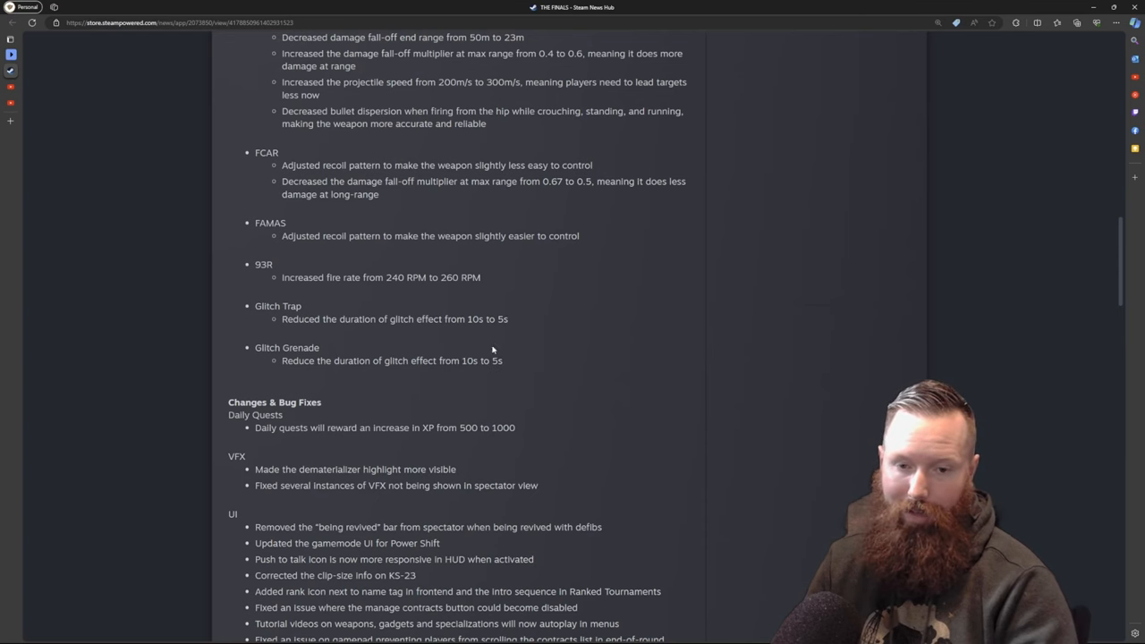
pyautogui.scroll(-3)
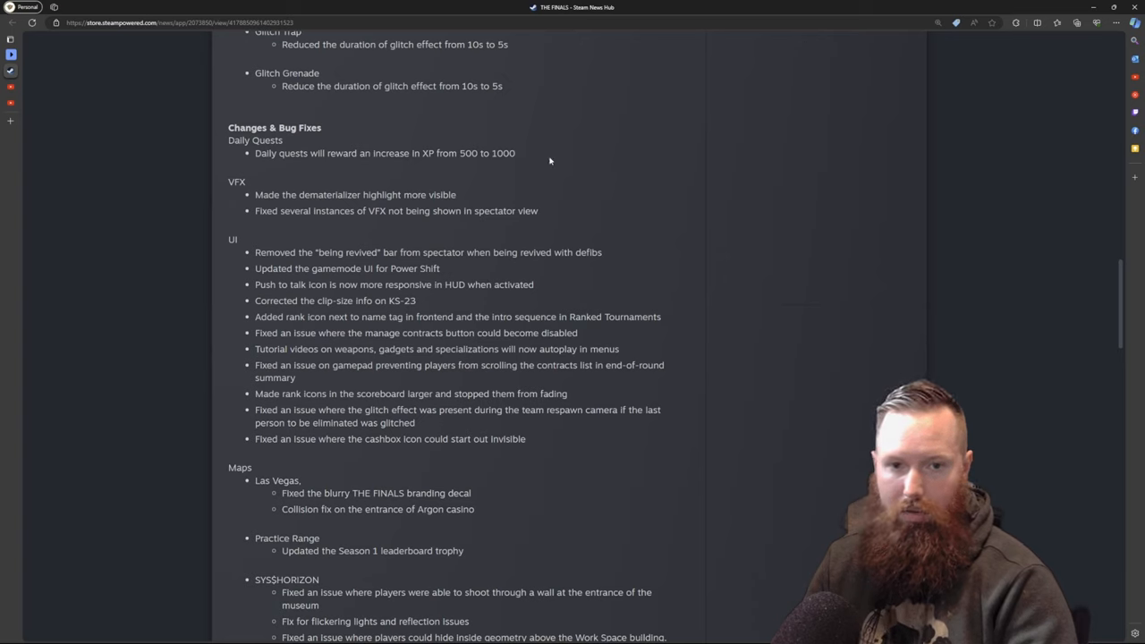
pyautogui.moveTo(418, 165)
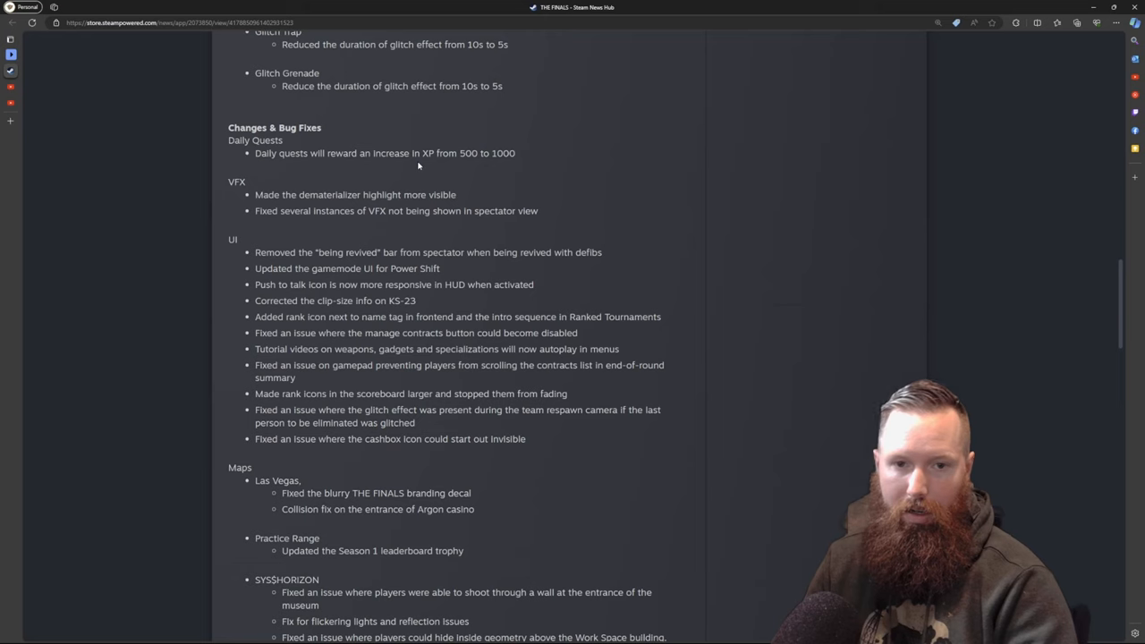
pyautogui.moveTo(422, 168)
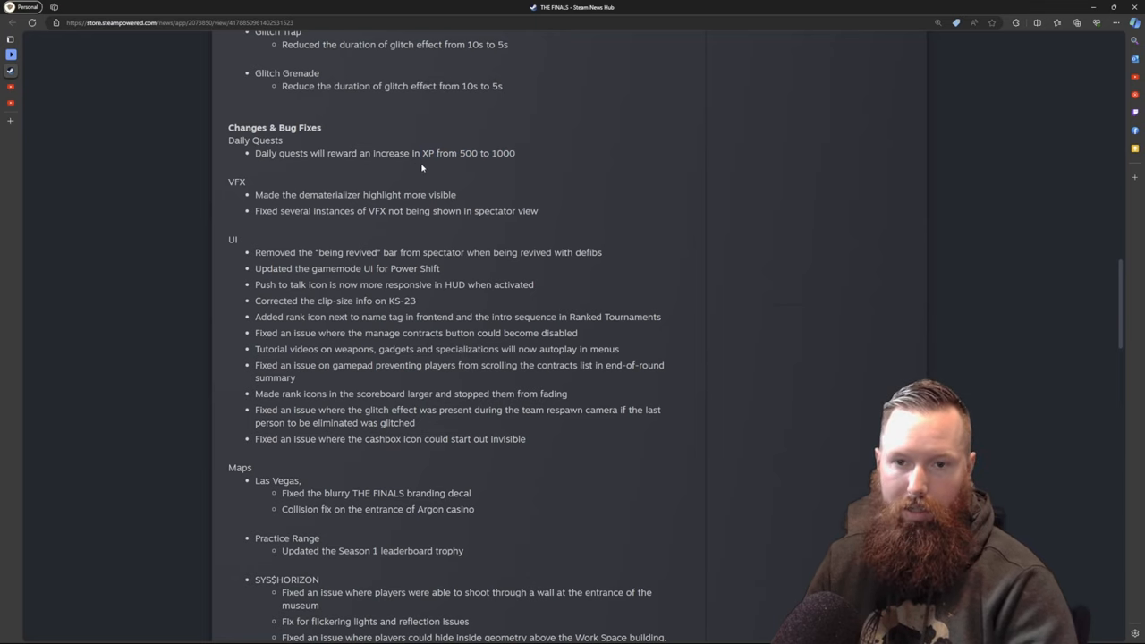
# Scroll through the Maps fixes, including the Skyway Stadium spawn tweak, to the Gamemode section.
pyautogui.scroll(-3)
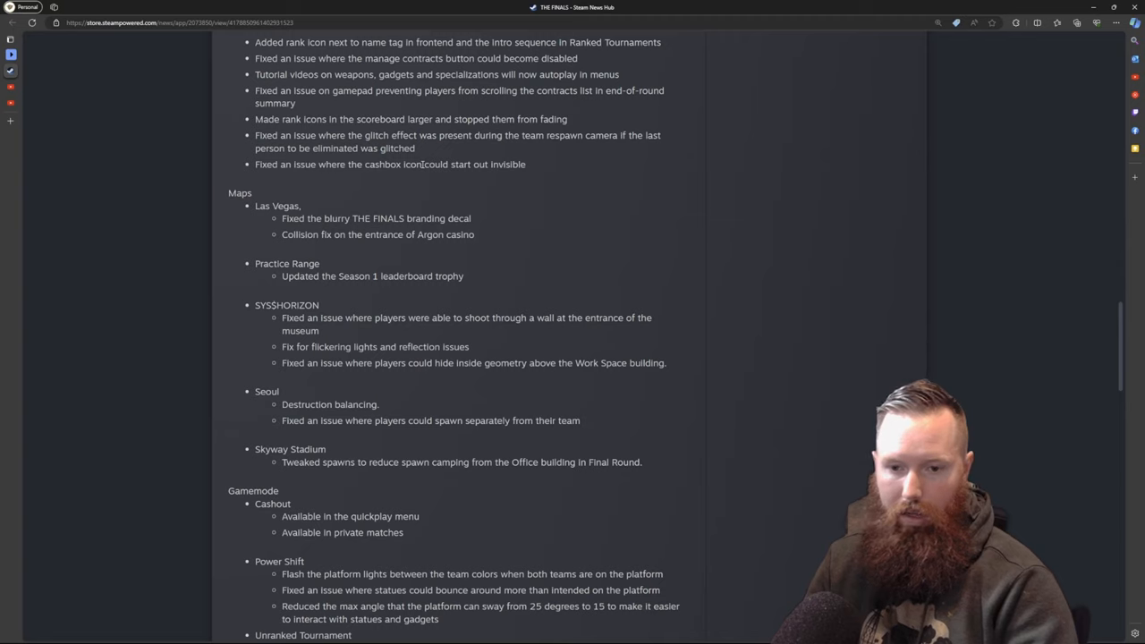
pyautogui.moveTo(508, 236)
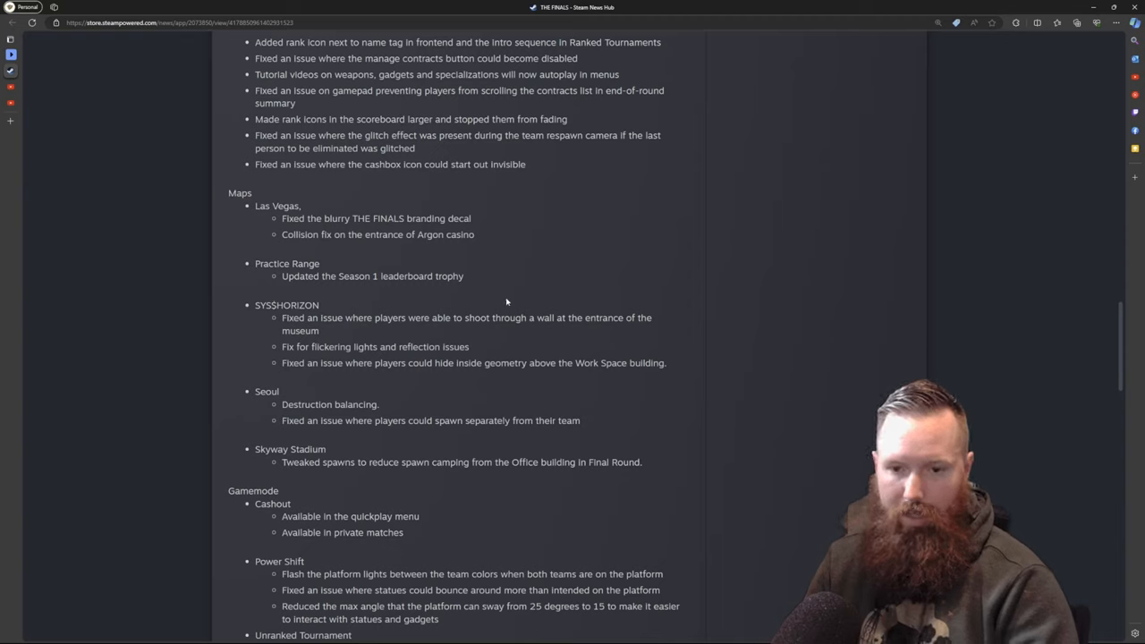
pyautogui.moveTo(663, 469)
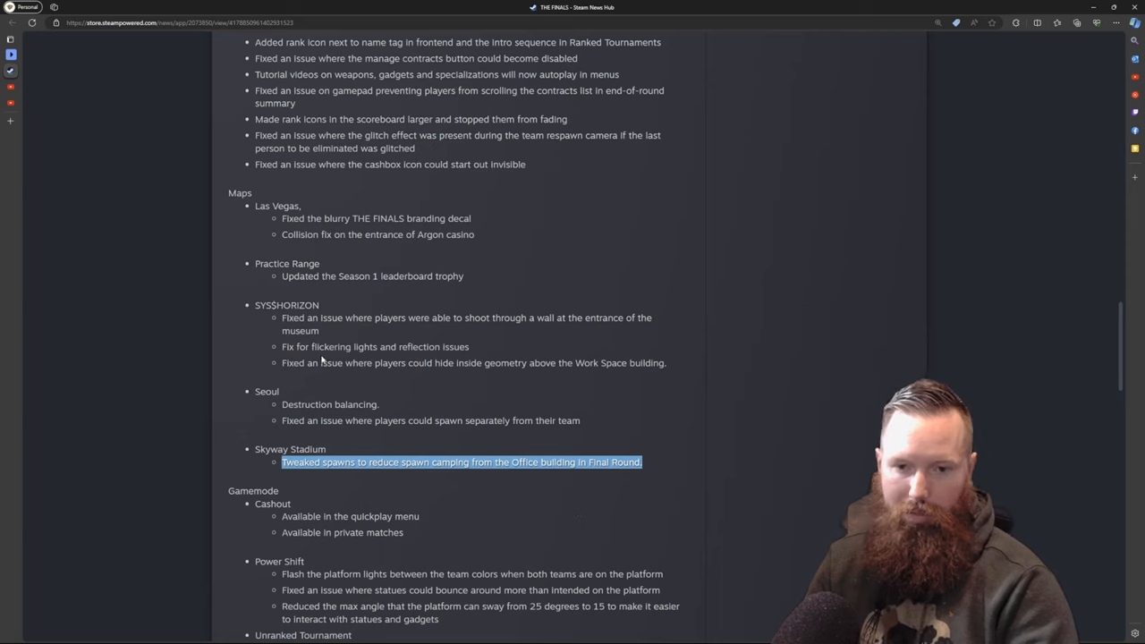
pyautogui.scroll(-3)
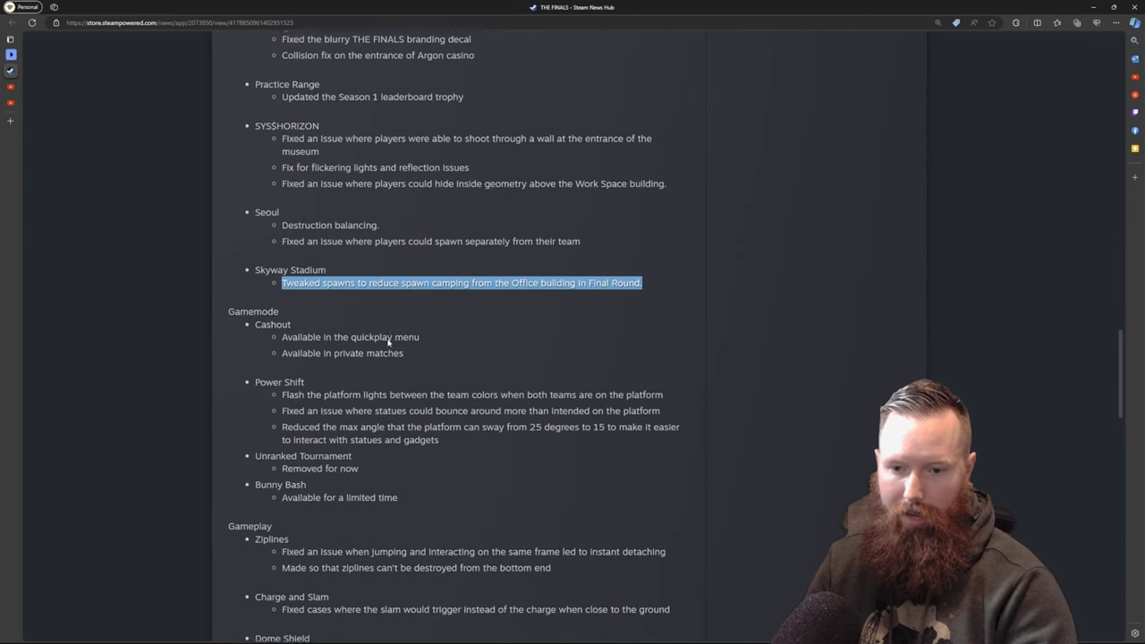
# Clear the Skyway Stadium highlight, read the Gamemode and Bunny Bash notes, and reach Gameplay fixes.
pyautogui.scroll(-3)
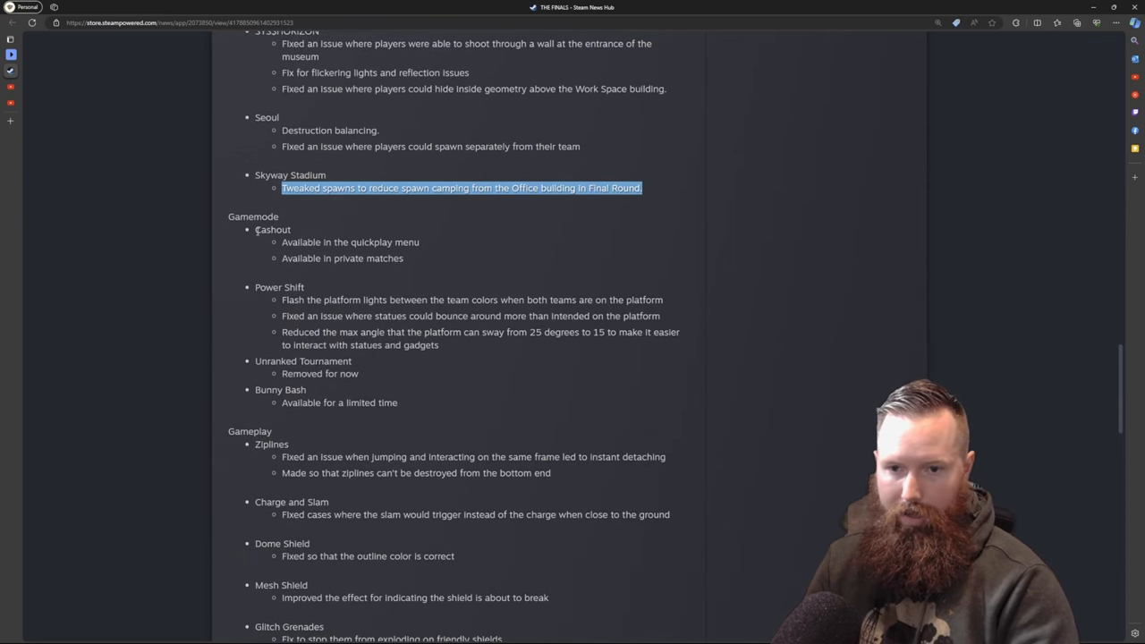
pyautogui.doubleClick(272, 230)
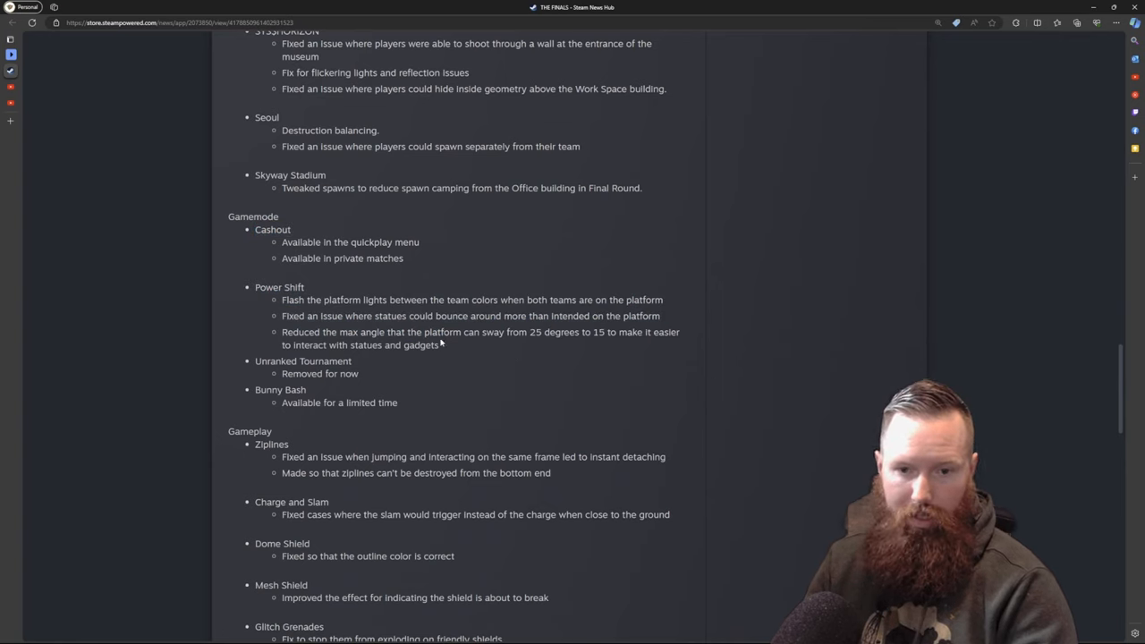
pyautogui.moveTo(255, 361); pyautogui.dragTo(361, 374)
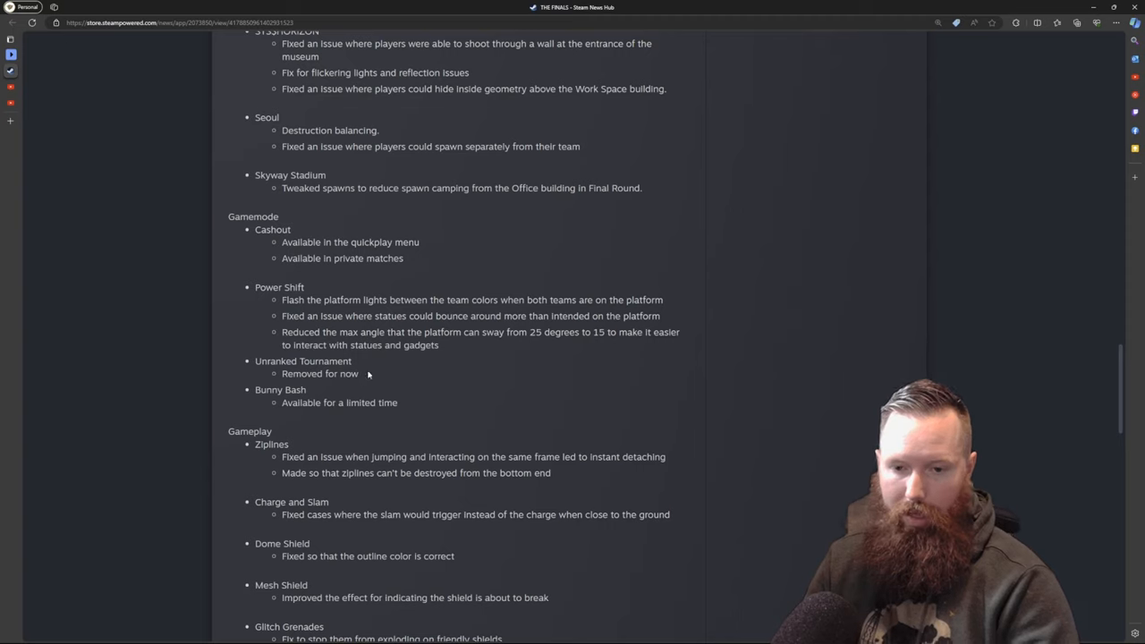
pyautogui.scroll(-3)
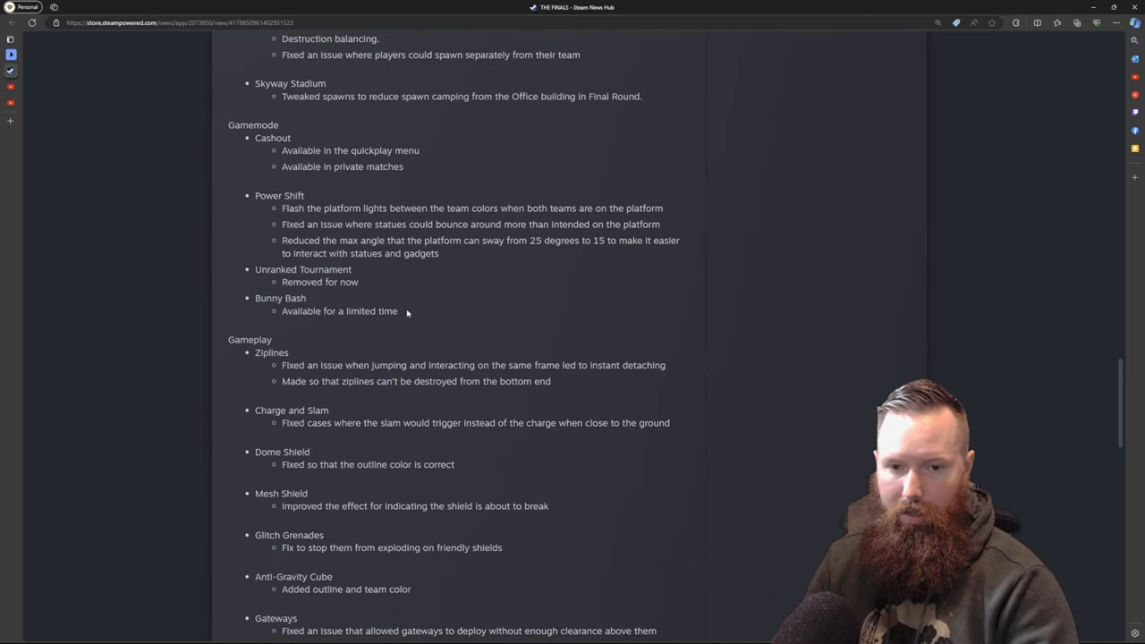
pyautogui.moveTo(490, 336)
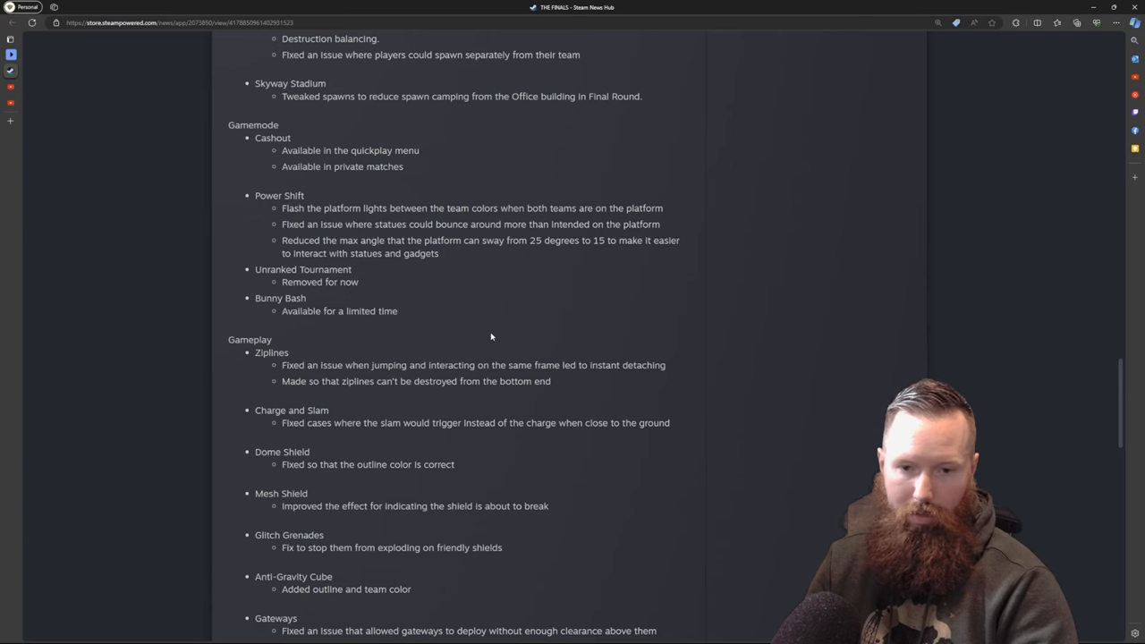
# Read the Gameplay fixes, briefly highlighting the ziplines and Anti-Gravity Cube notes.
pyautogui.scroll(-3)
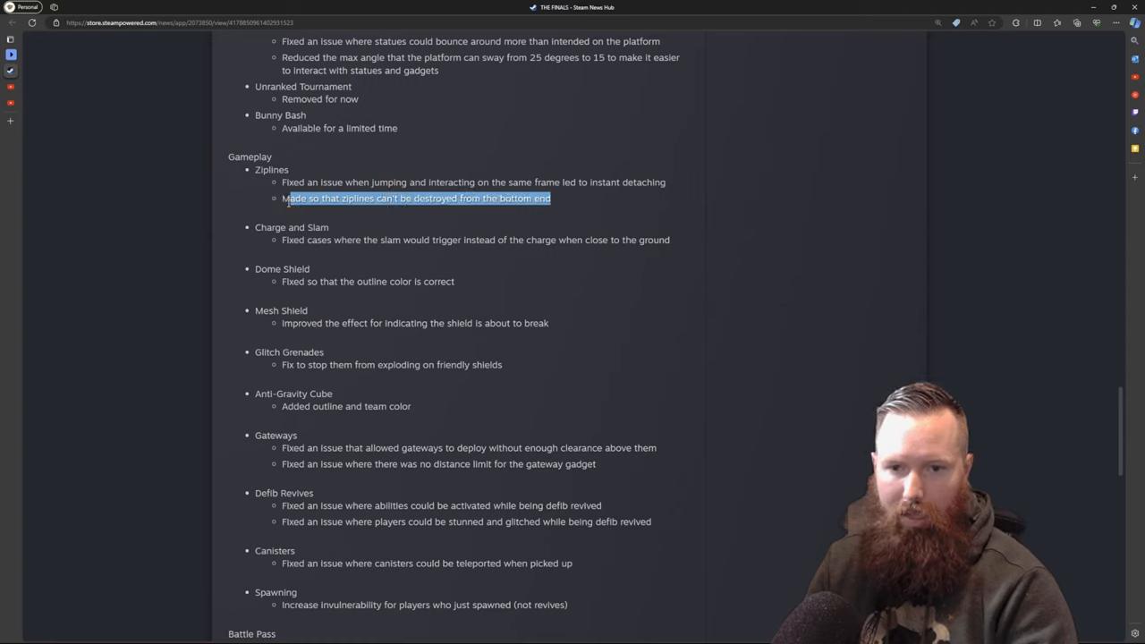
pyautogui.click(416, 198)
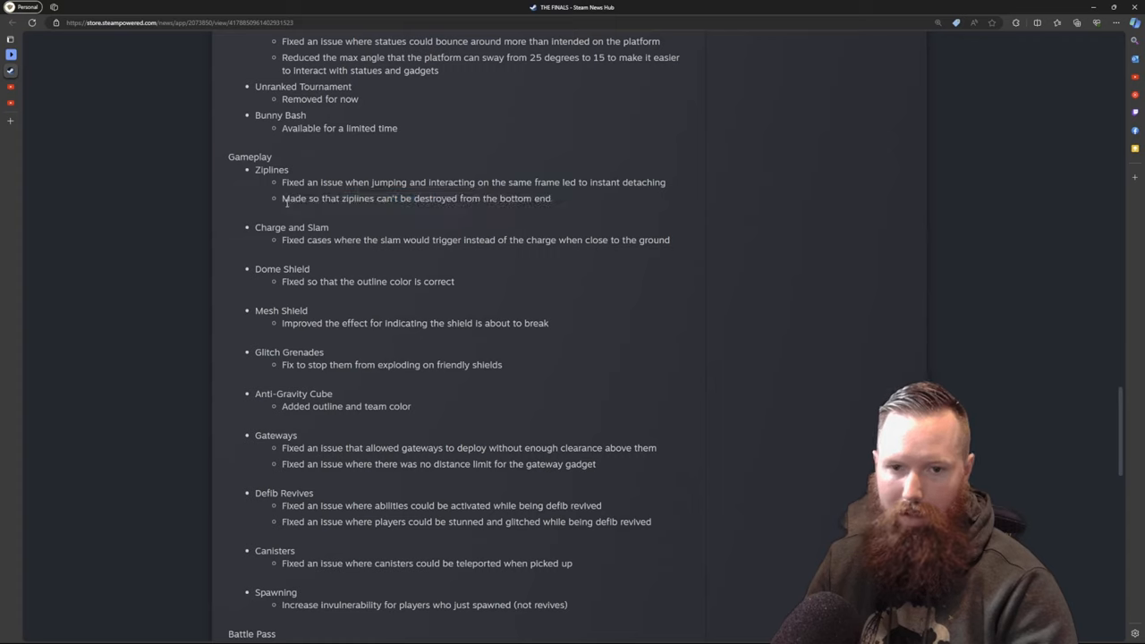
pyautogui.moveTo(295, 197); pyautogui.dragTo(552, 198)
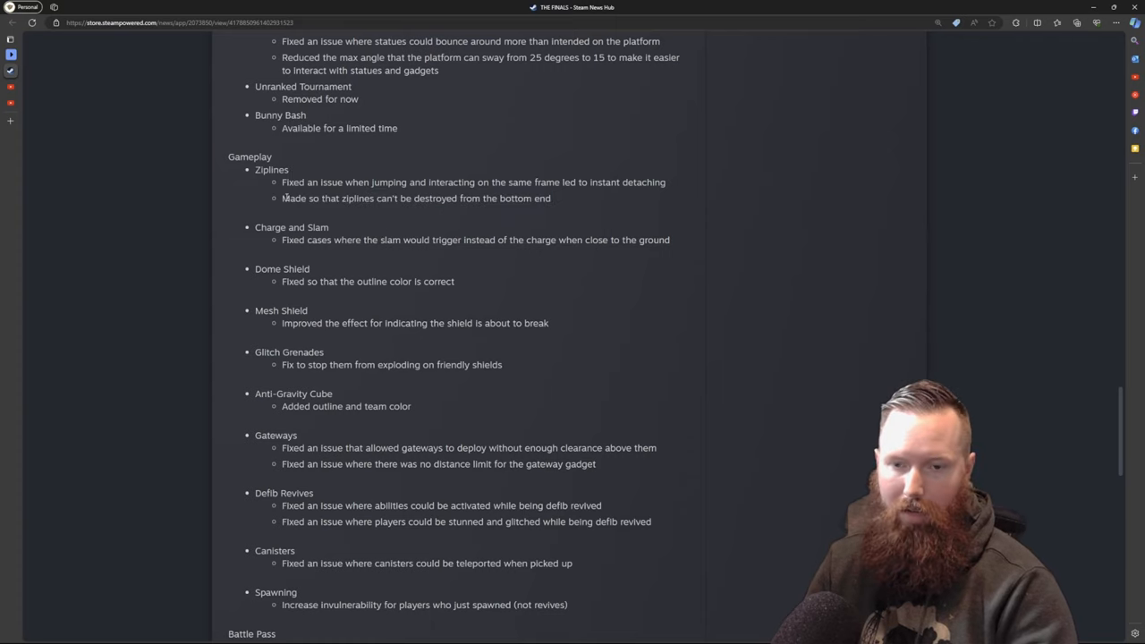
pyautogui.scroll(-3)
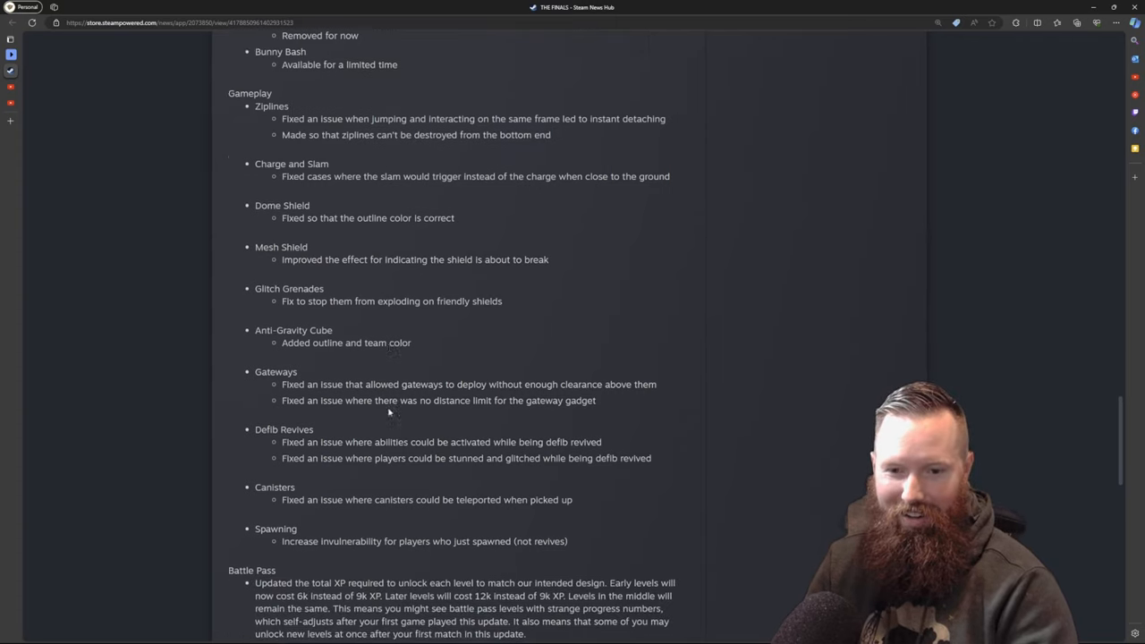
pyautogui.scroll(-3)
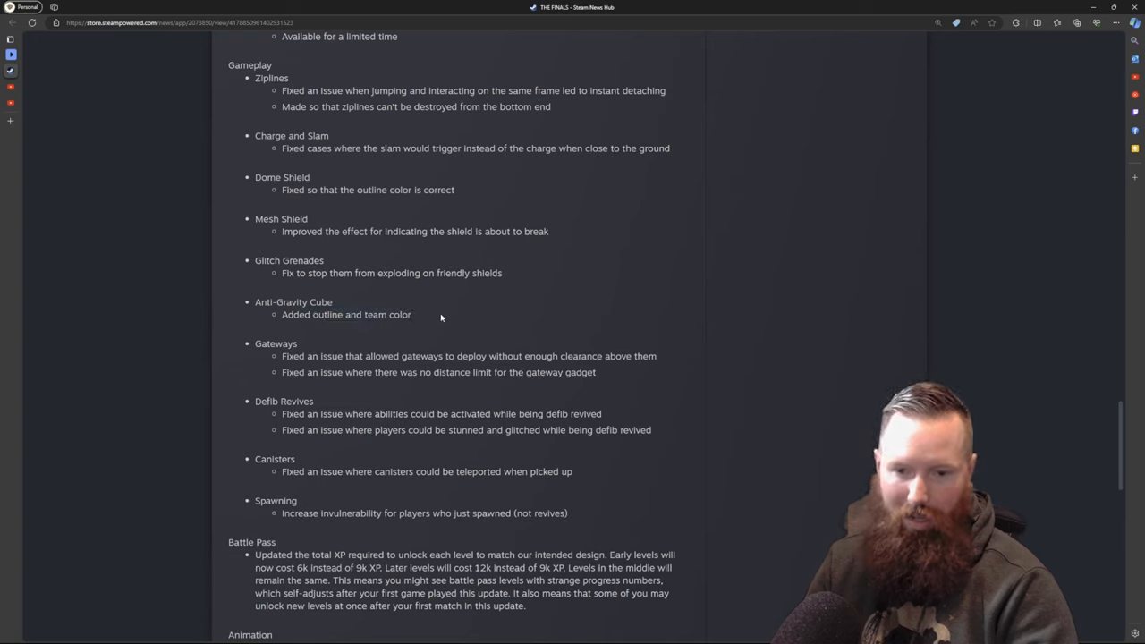
pyautogui.moveTo(366, 314); pyautogui.dragTo(413, 315)
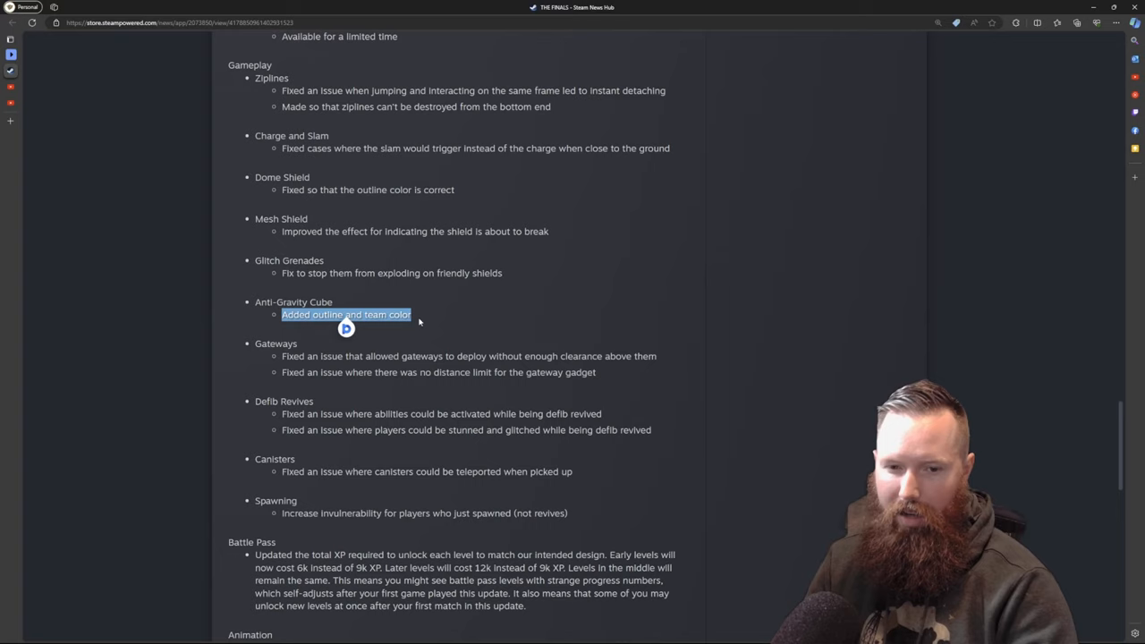
pyautogui.click(448, 314)
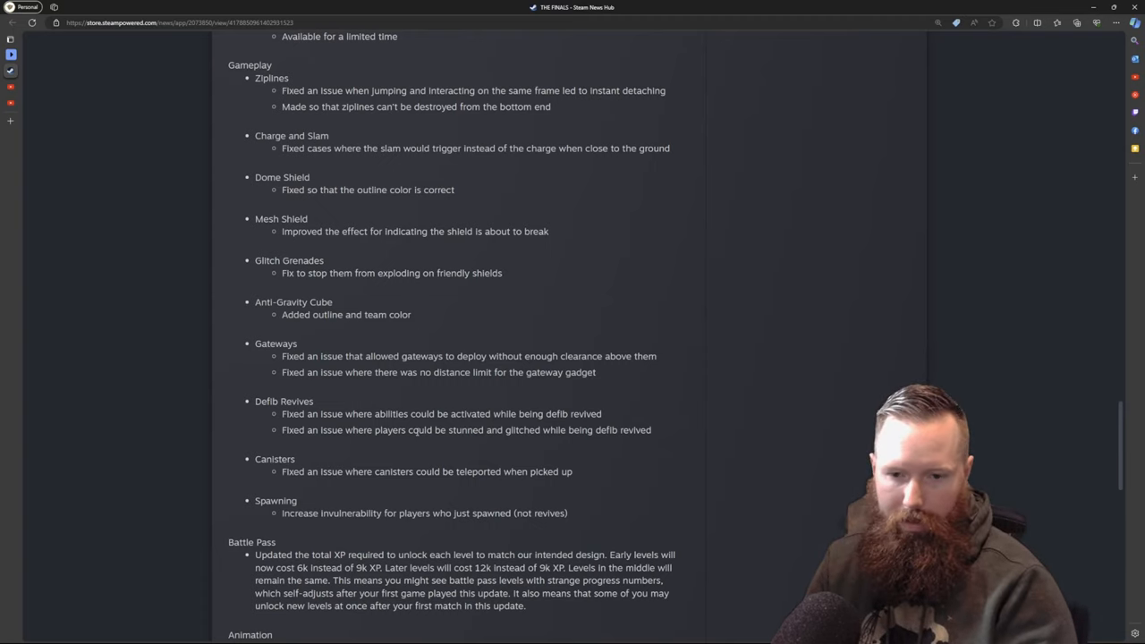
# Highlight the Spawning increase note and scroll through Battle Pass to the Animation fixes.
pyautogui.scroll(-3)
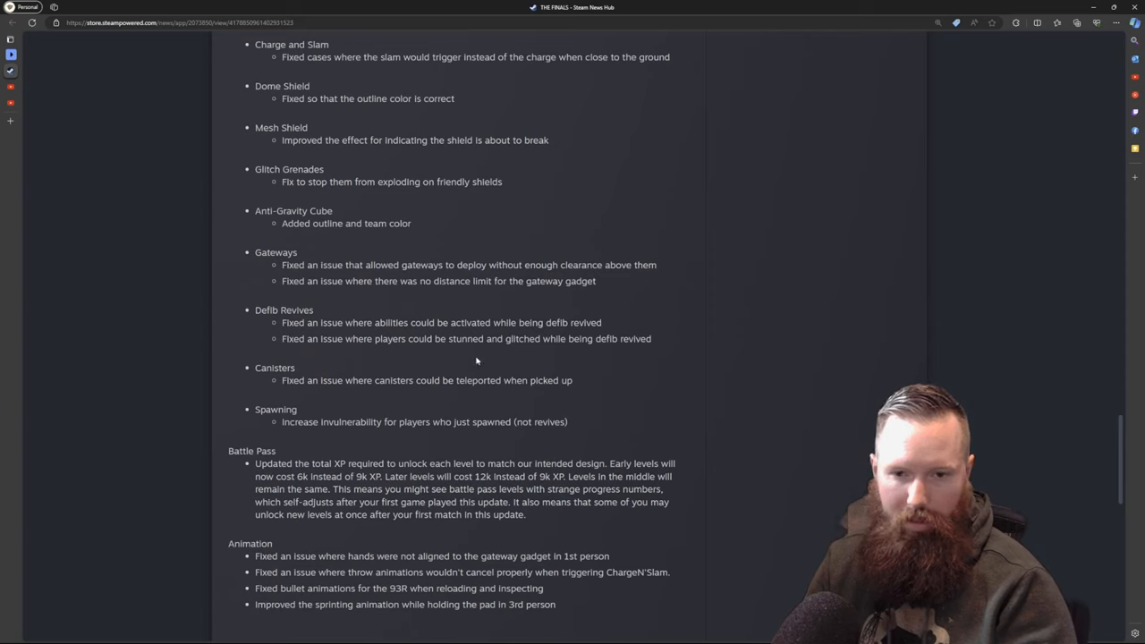
pyautogui.doubleClick(296, 421)
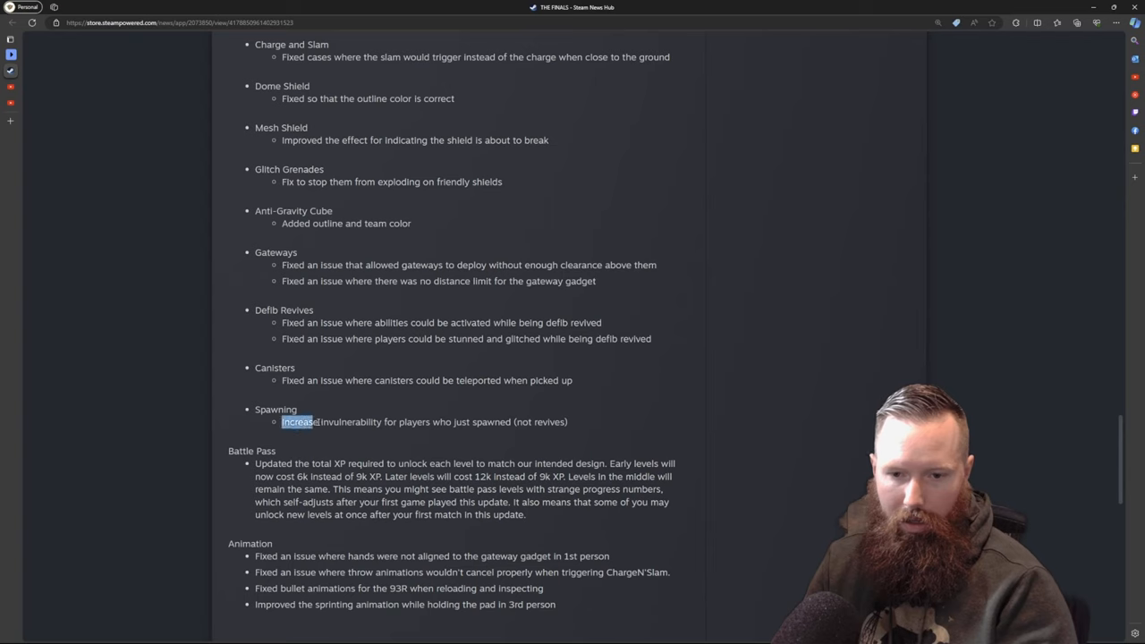
pyautogui.moveTo(309, 422); pyautogui.dragTo(567, 422)
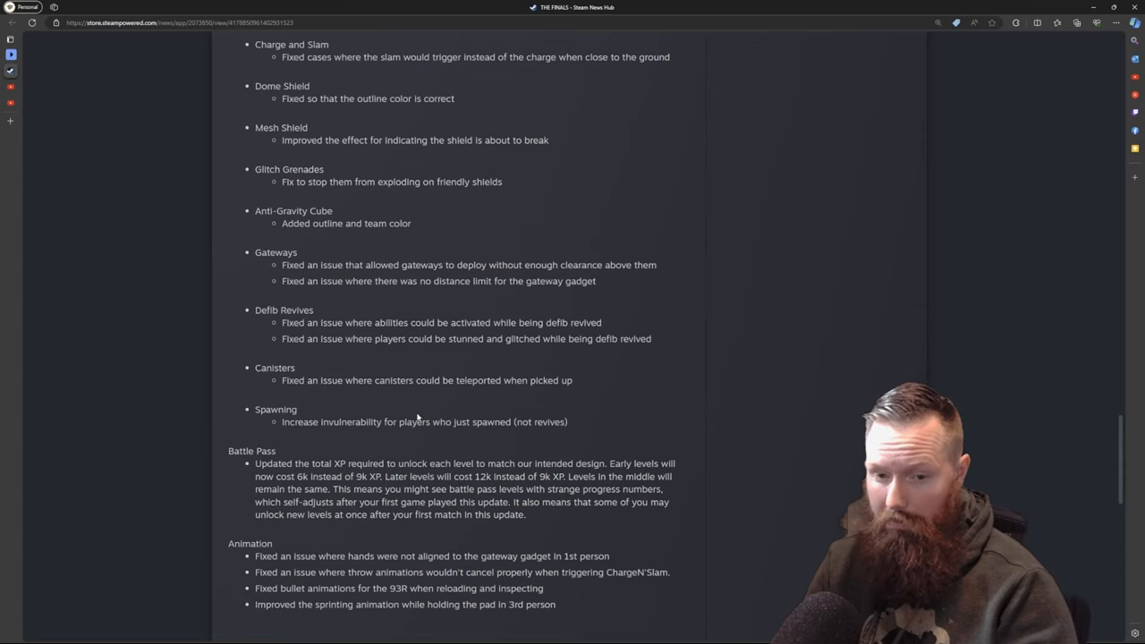
pyautogui.scroll(-3)
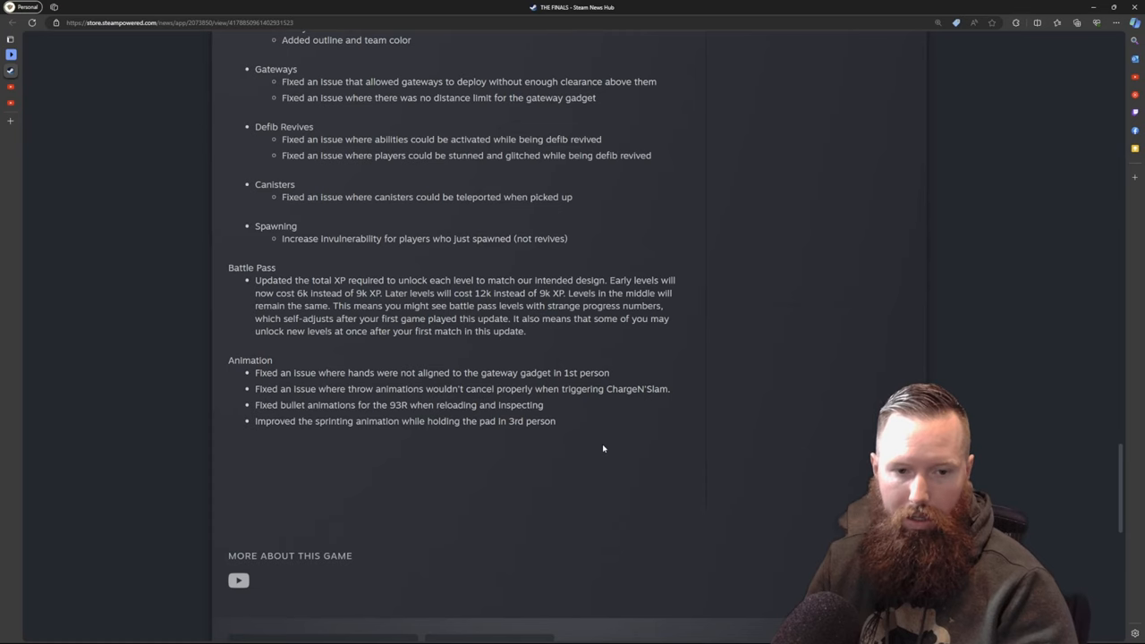
# Revisit Balancing to highlight the KS23 changes, then bring Changes & Bug Fixes into view.
pyautogui.scroll(-3)
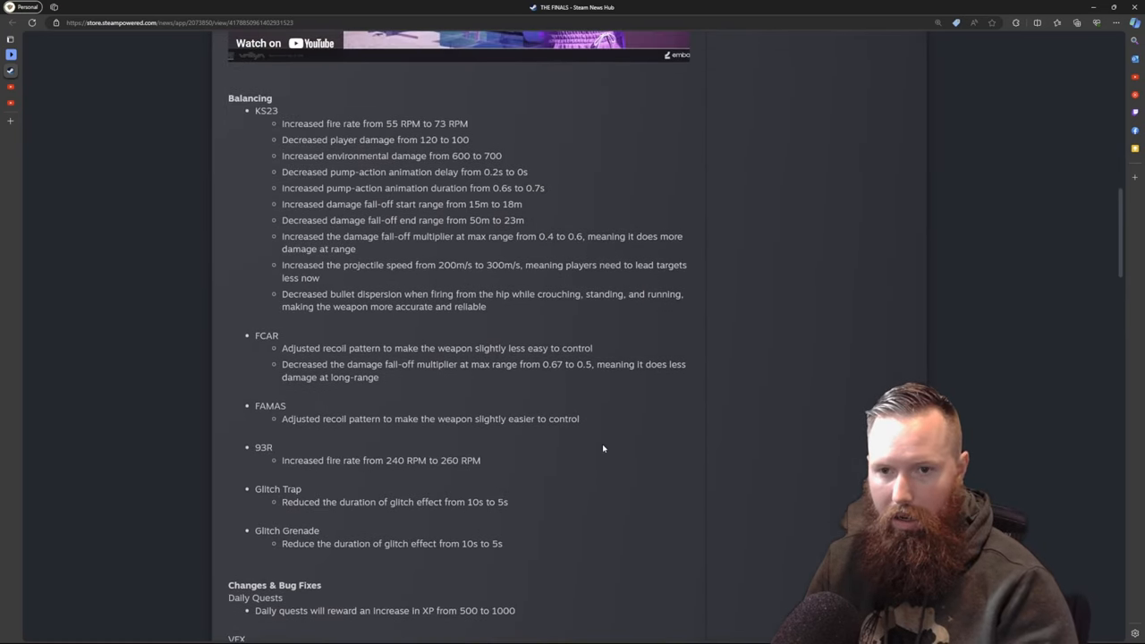
pyautogui.moveTo(340, 204); pyautogui.dragTo(486, 307)
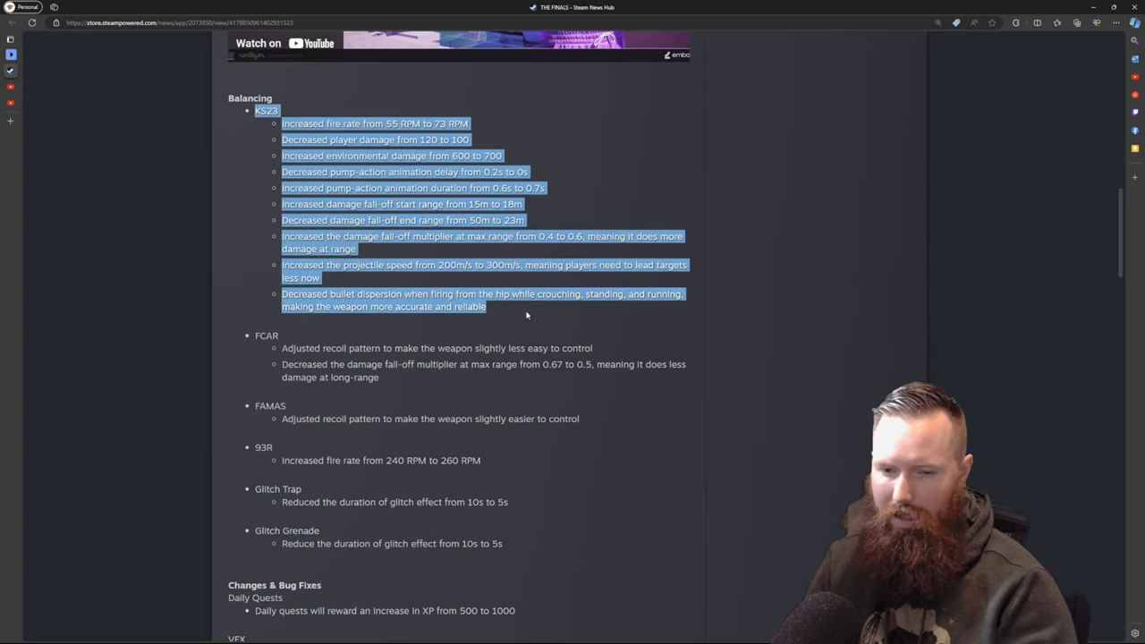
pyautogui.scroll(-3)
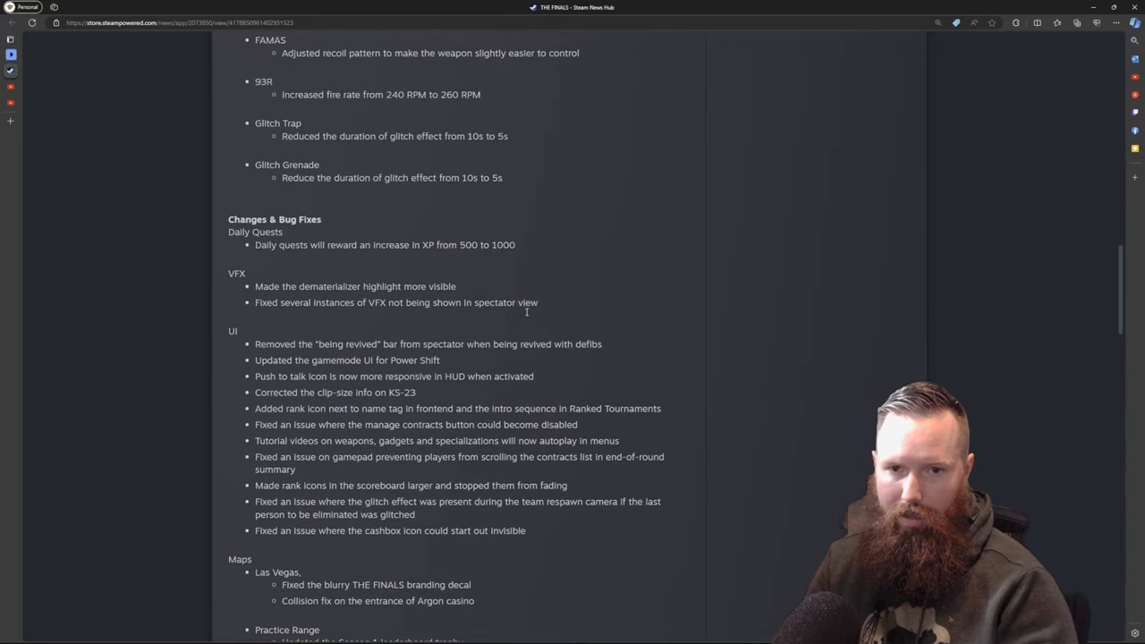
pyautogui.moveTo(469, 230)
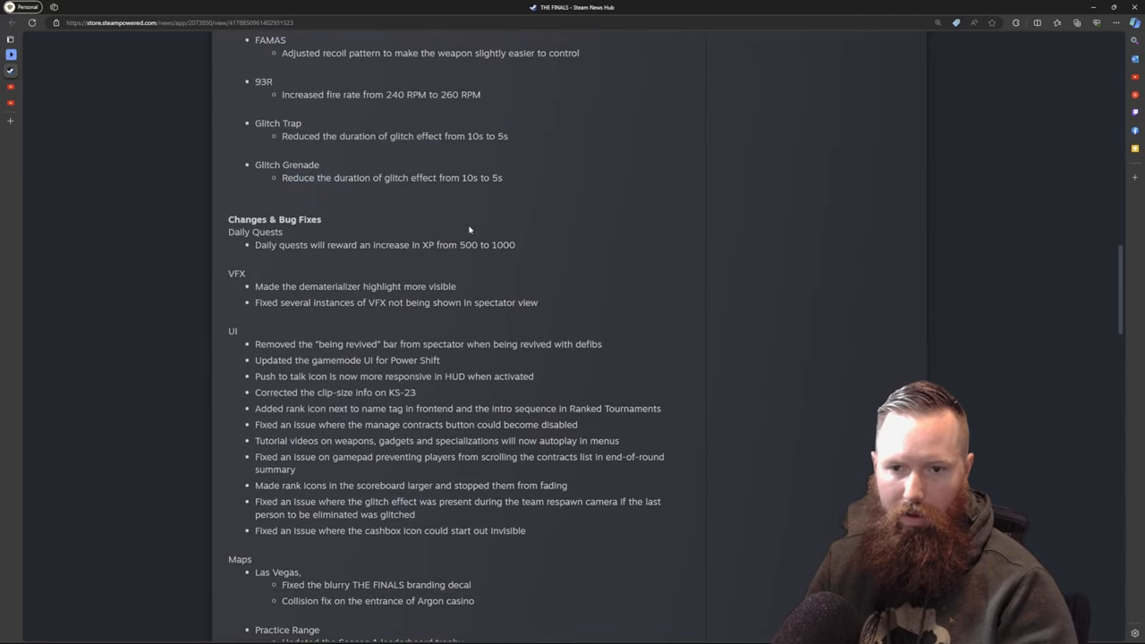
pyautogui.scroll(3)
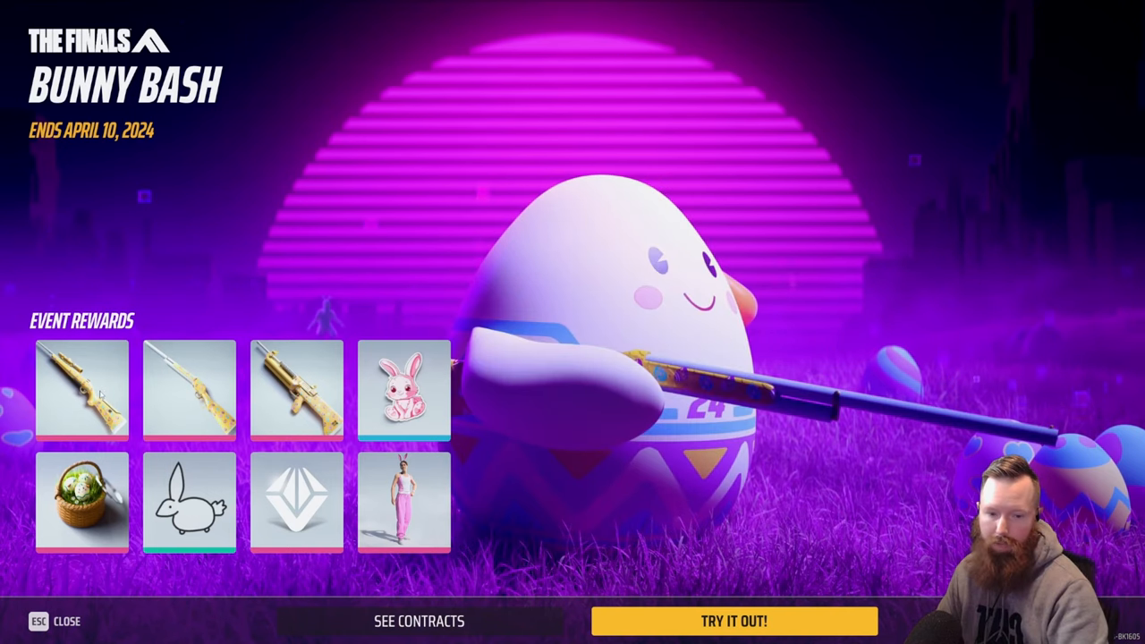
# Close the Bunny Bash event overview and look at the Bank Rabbit Set bundle.
pyautogui.click(46, 622)
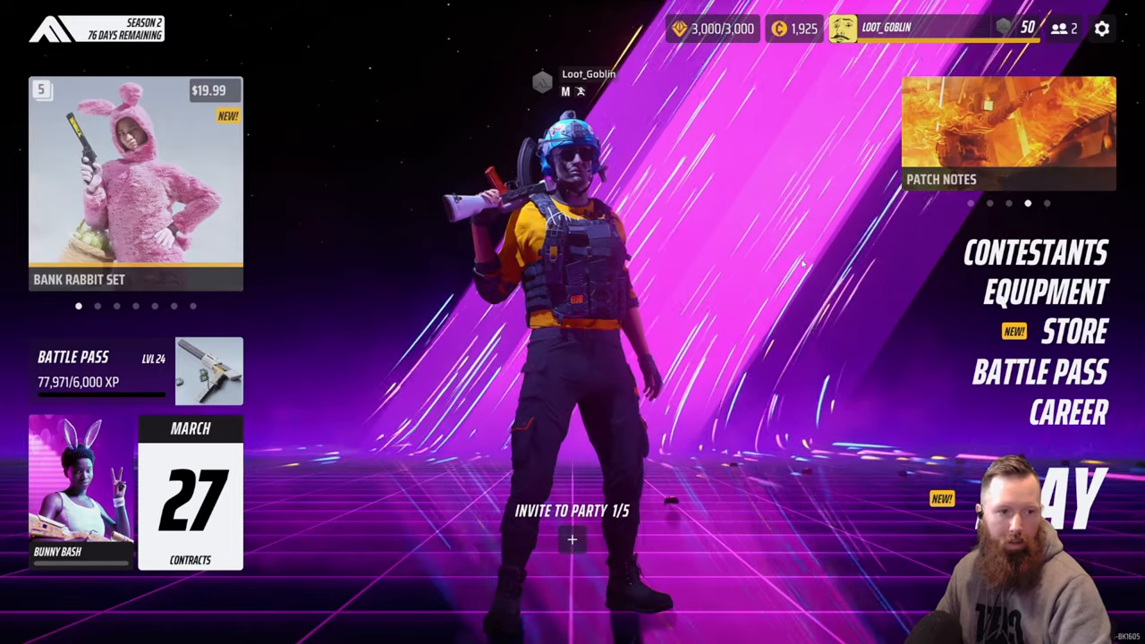
pyautogui.click(135, 186)
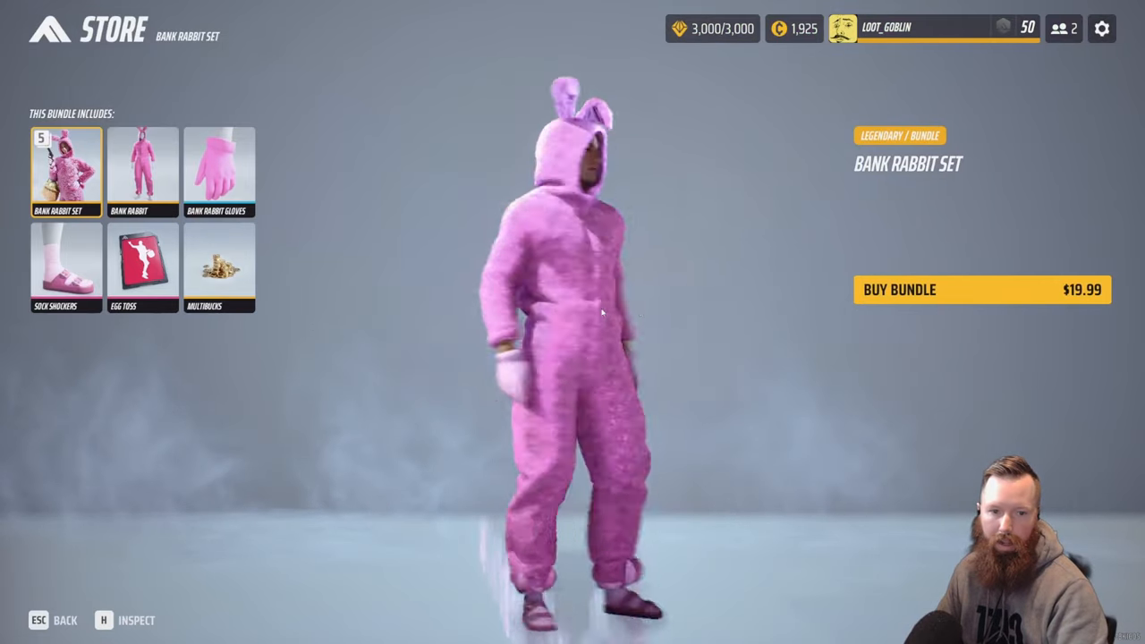
pyautogui.click(142, 266)
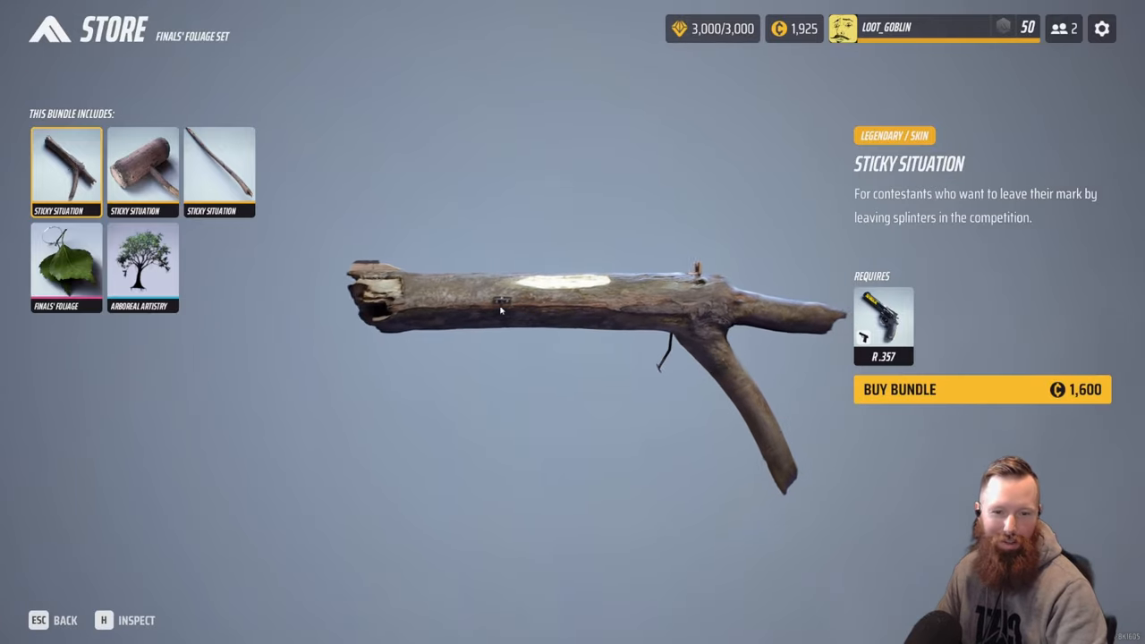
# Preview the Sticky Situation sledgehammer skin and Finals' Foliage charm, then return to bundles.
pyautogui.click(143, 171)
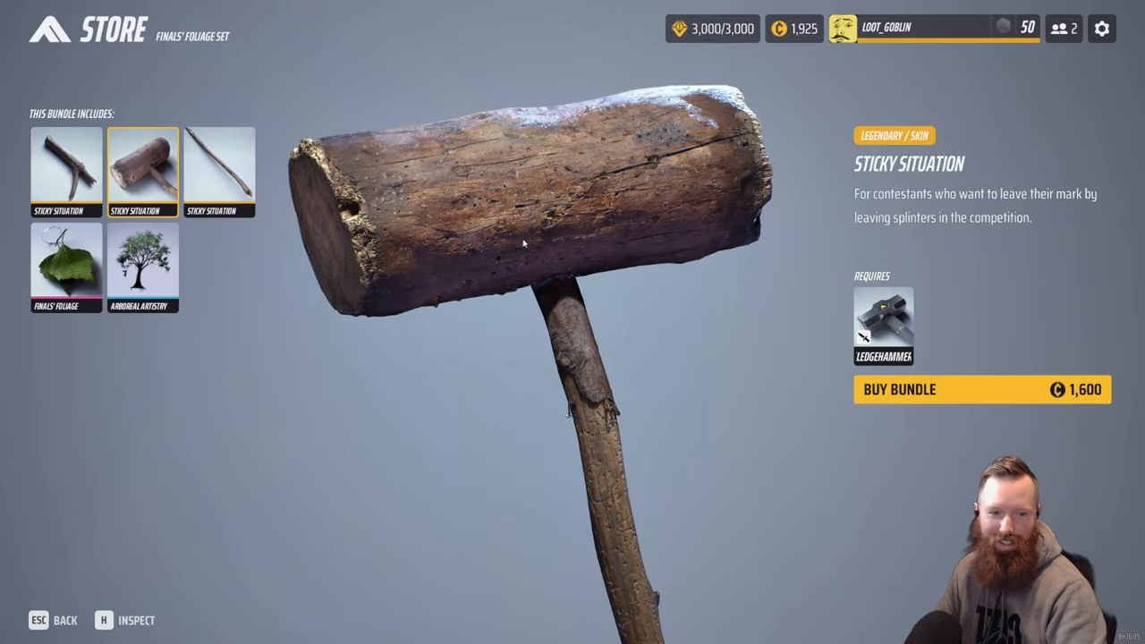
pyautogui.click(219, 172)
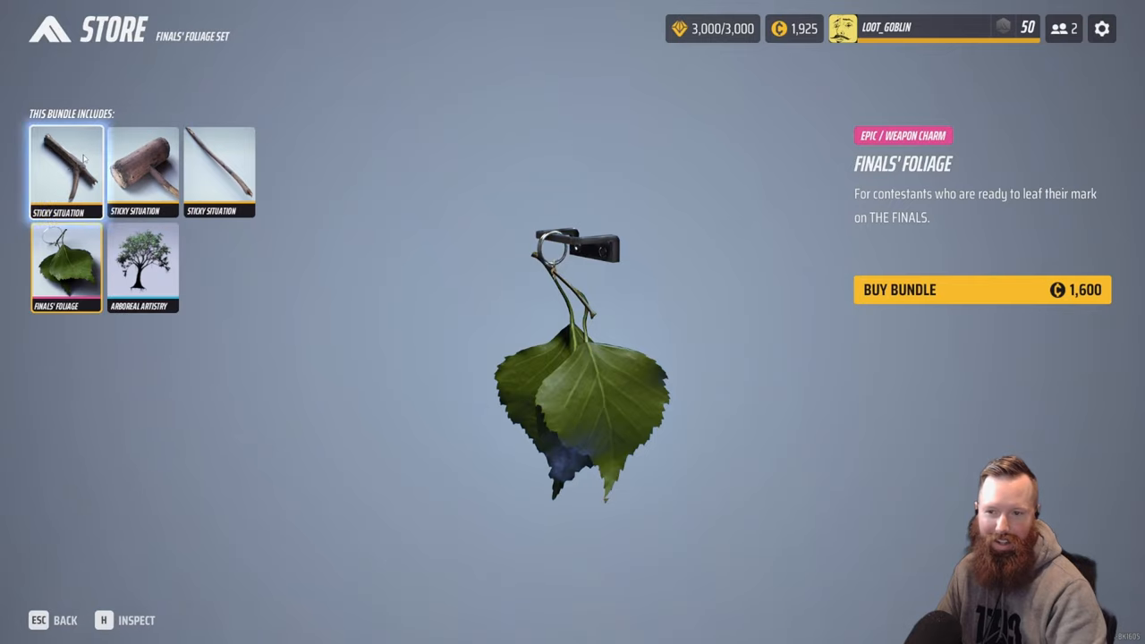
pyautogui.click(65, 170)
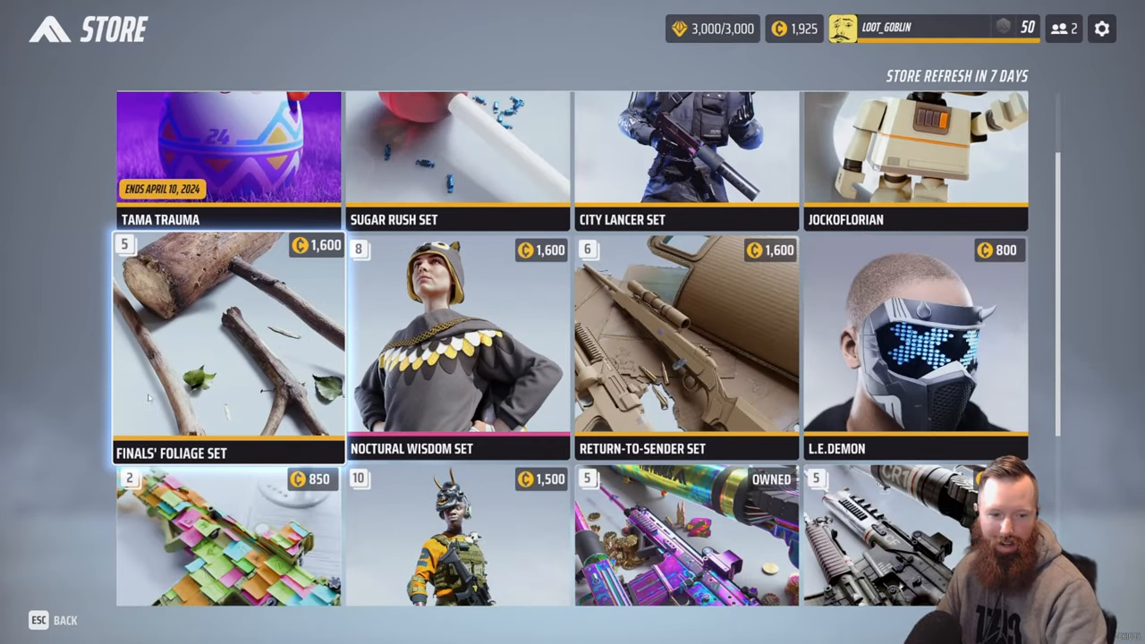
# Browse the game modes and Quickplay playlists, then go back to the main menu.
pyautogui.scroll(-3)
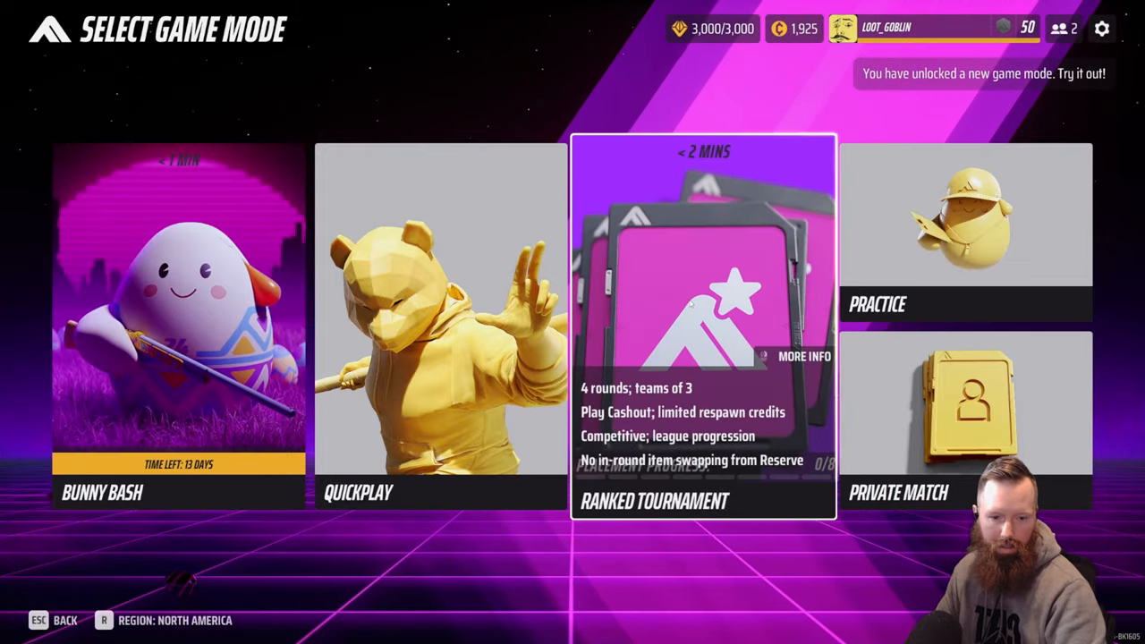
pyautogui.click(440, 322)
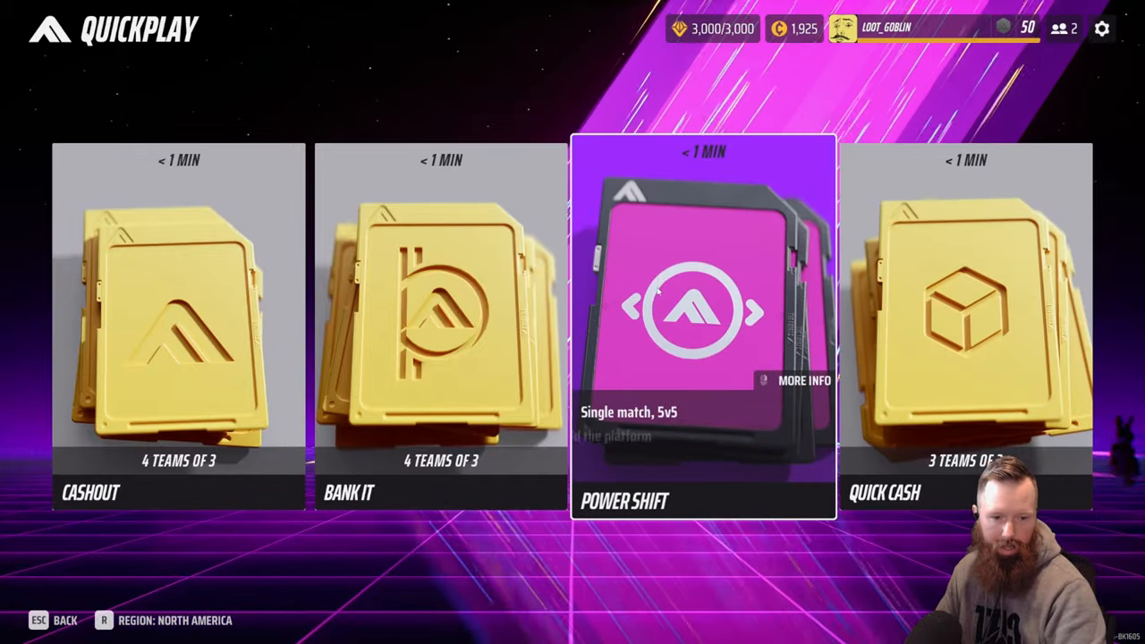
pyautogui.click(178, 322)
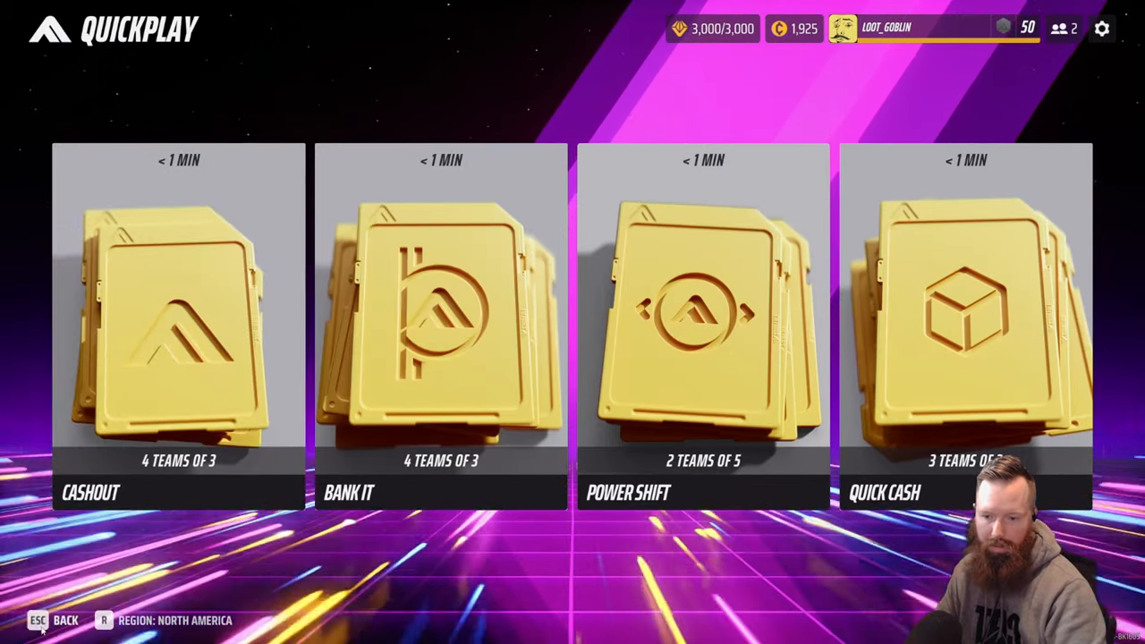
pyautogui.click(59, 620)
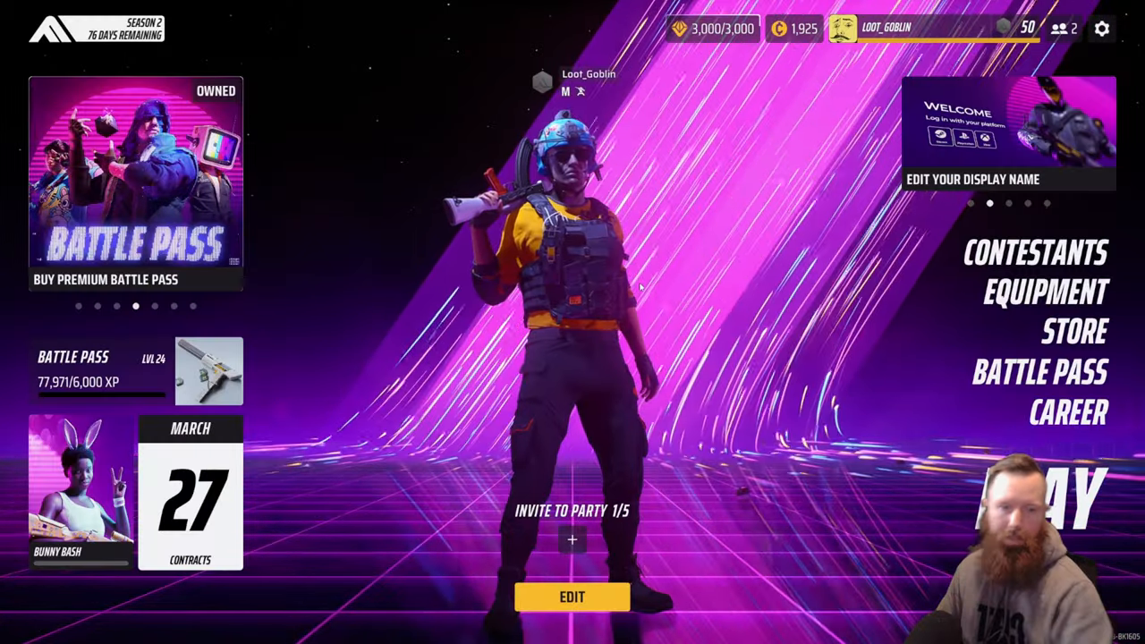